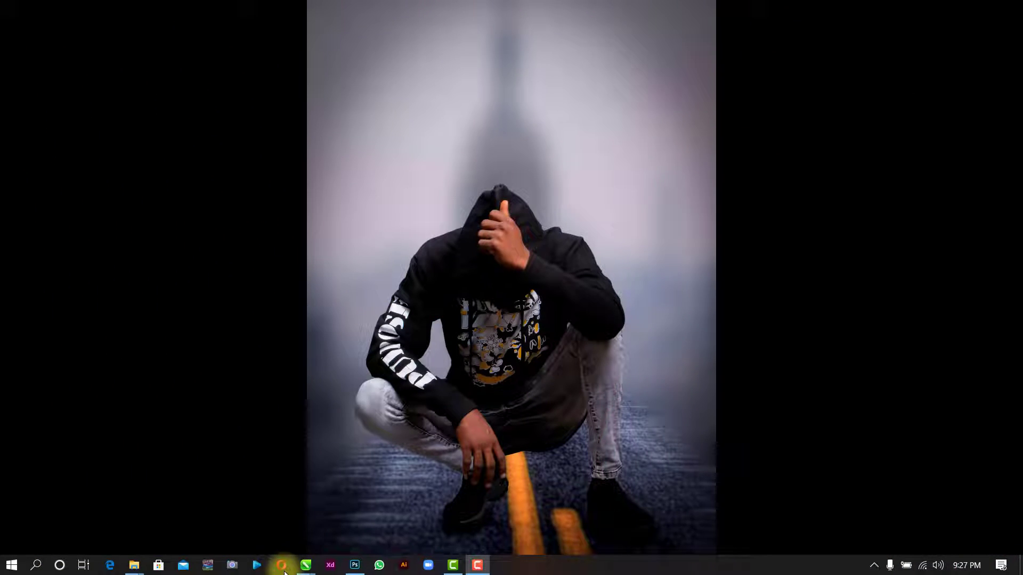
pyautogui.click(280, 564)
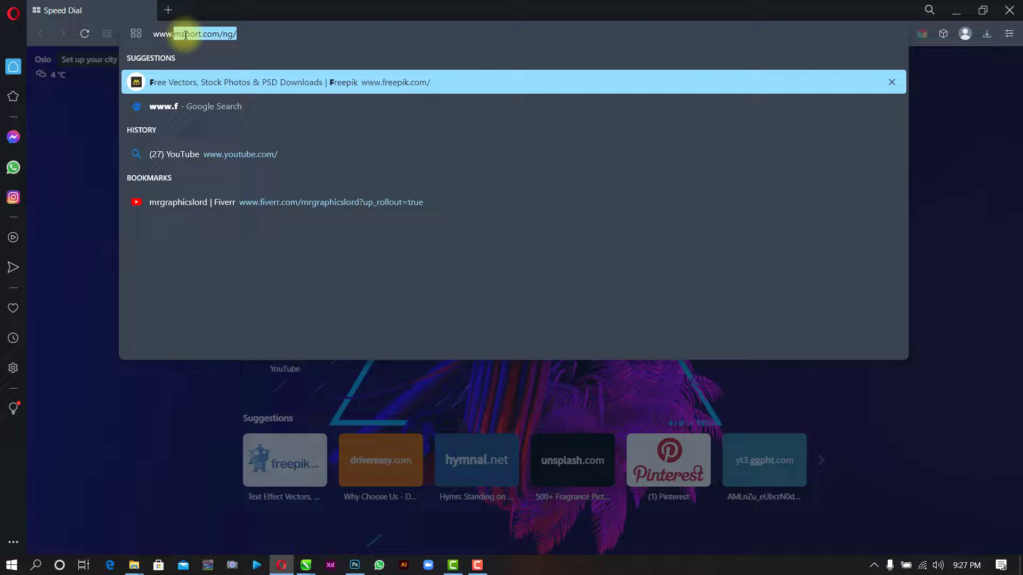
pyautogui.write('www.freepik.com')
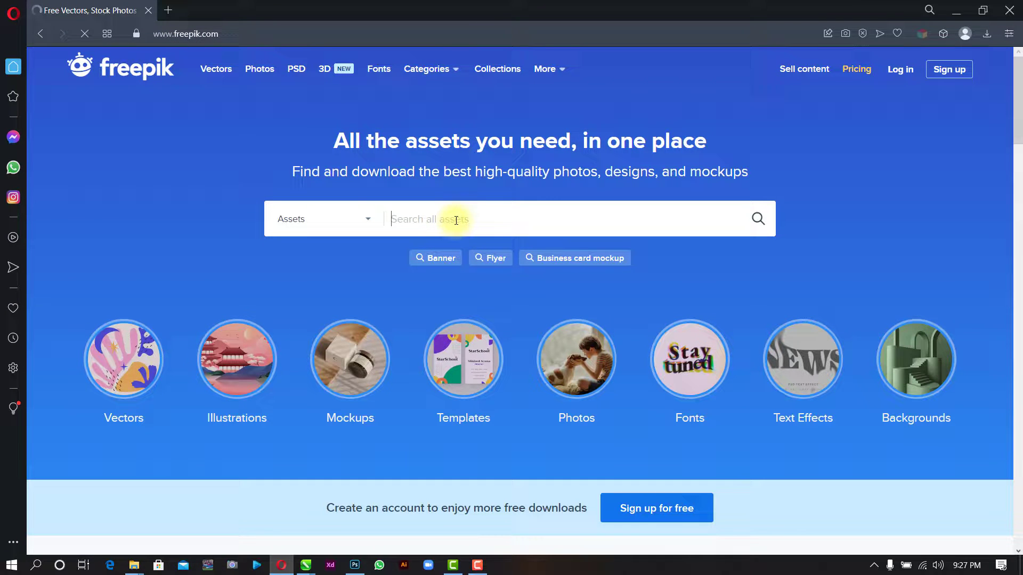
pyautogui.write('text')
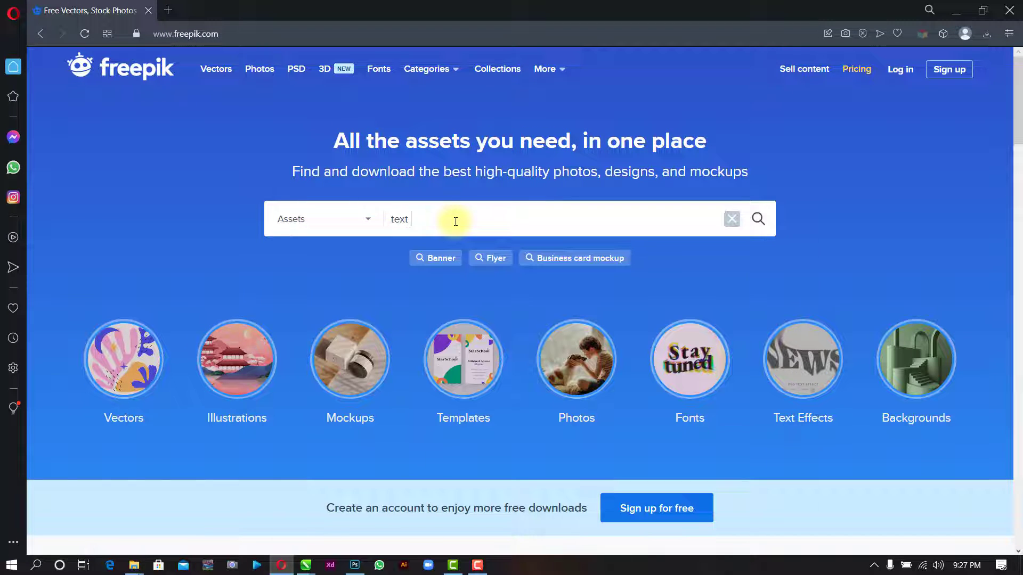
pyautogui.write('effe')
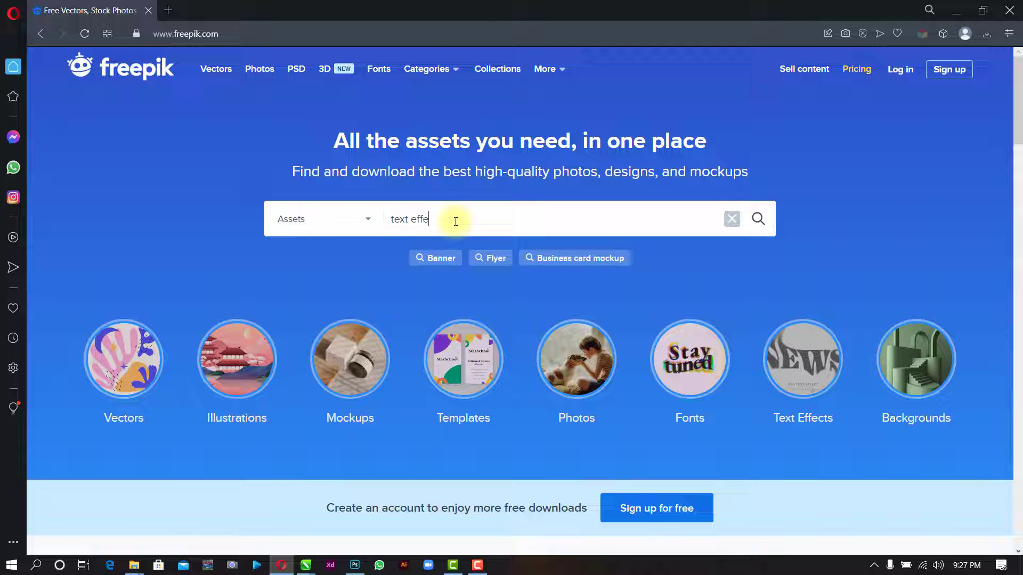
pyautogui.write('ct')
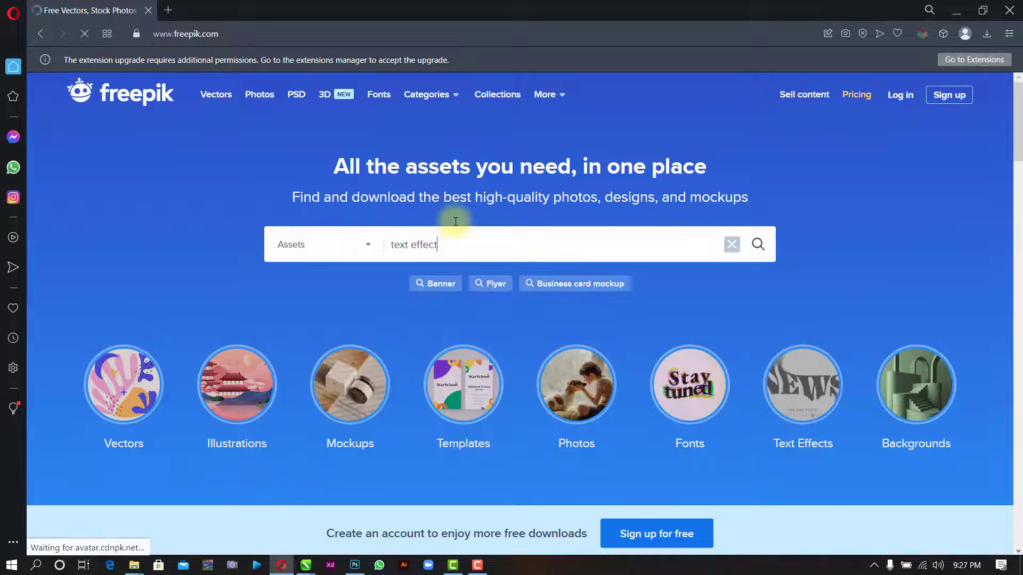
pyautogui.click(758, 245)
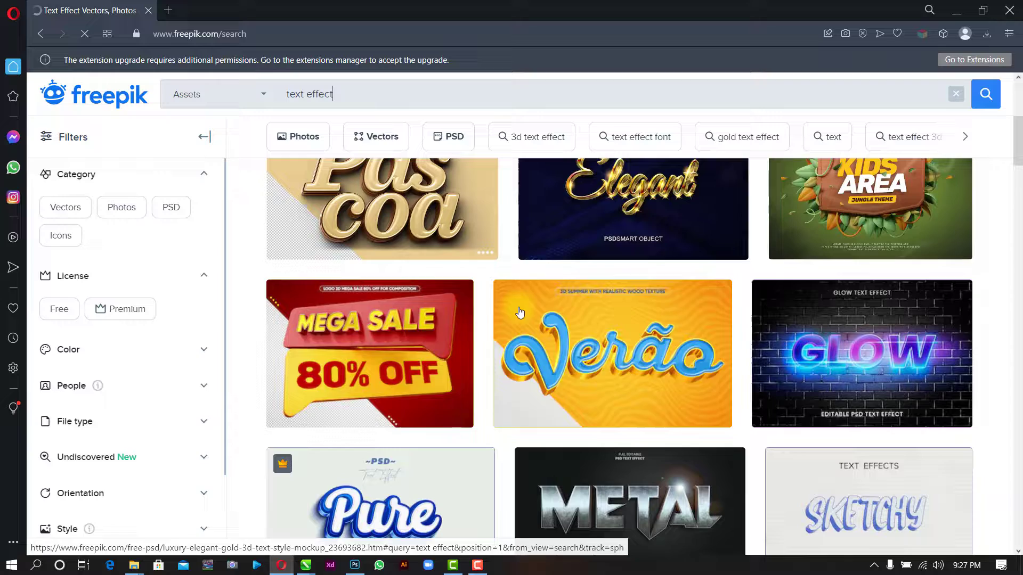
# Step: Download the Shop text style effect as a free ZIP and return to the search results
pyautogui.scroll(-3)
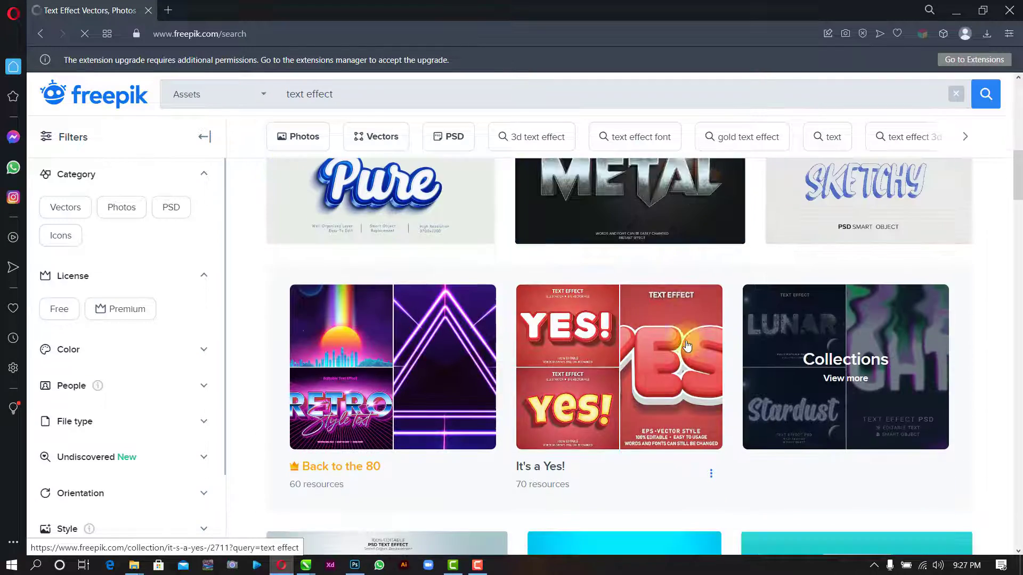
pyautogui.scroll(-3)
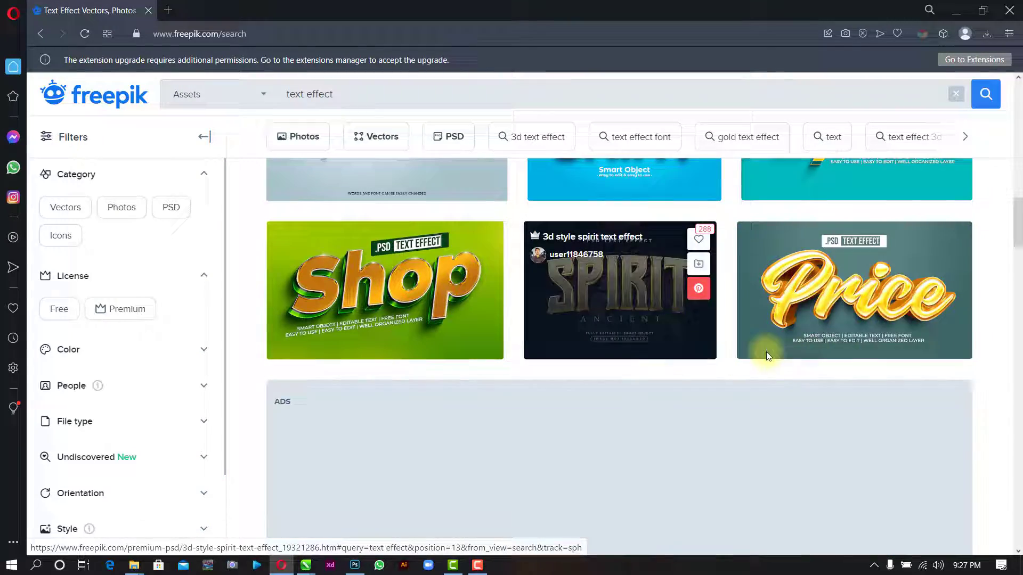
pyautogui.scroll(-3)
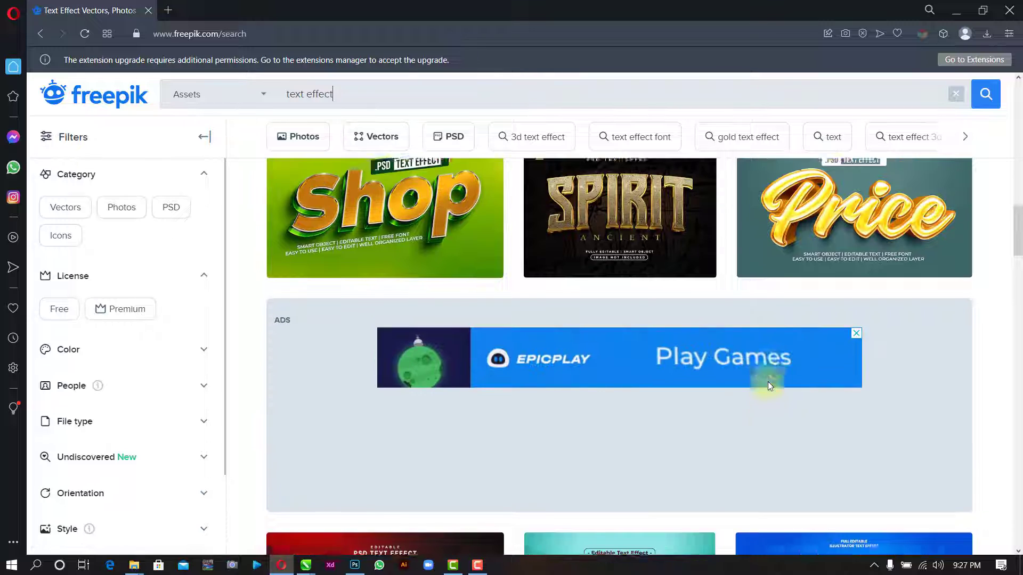
pyautogui.moveTo(405, 225)
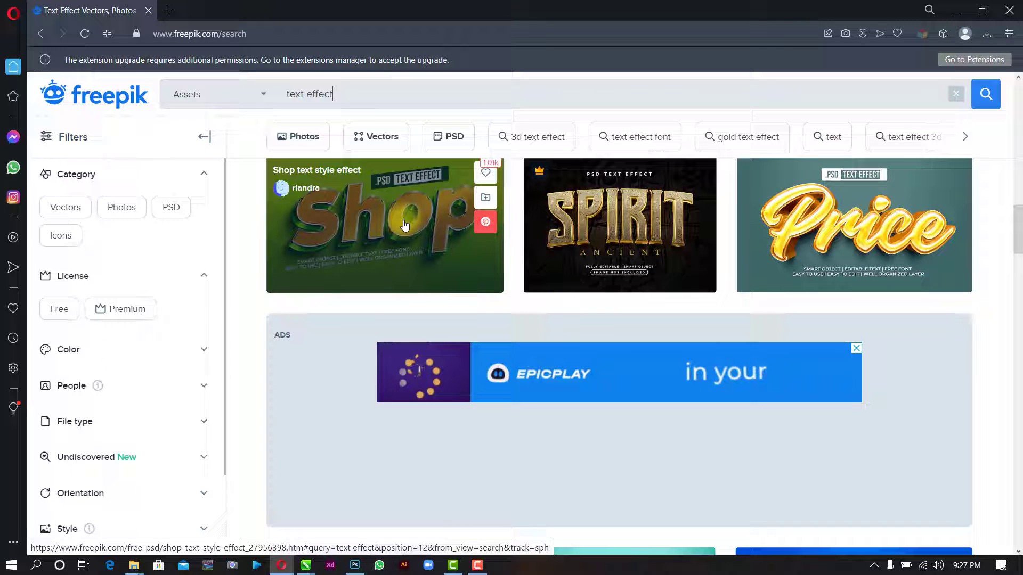
pyautogui.click(384, 224)
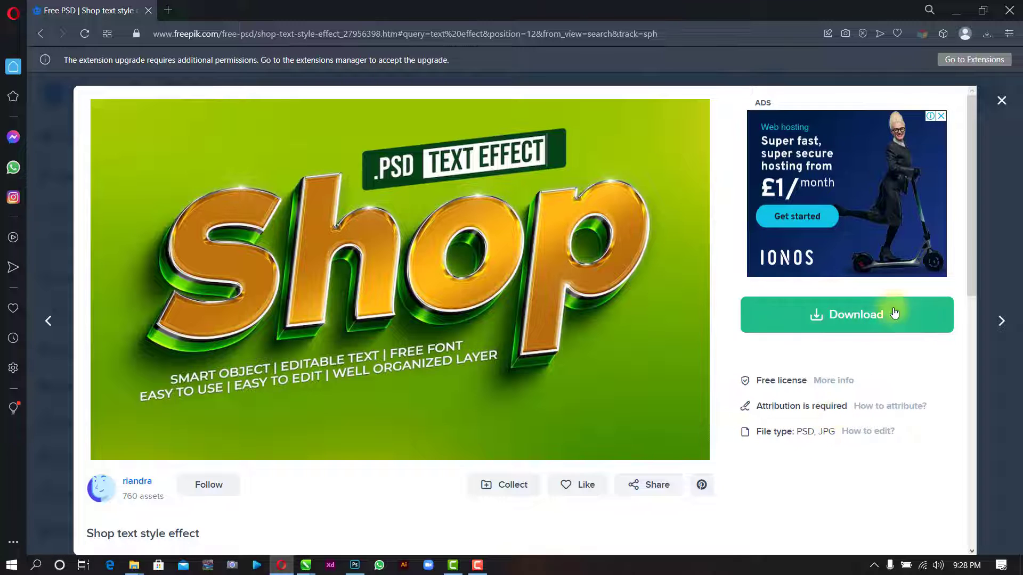
pyautogui.click(845, 314)
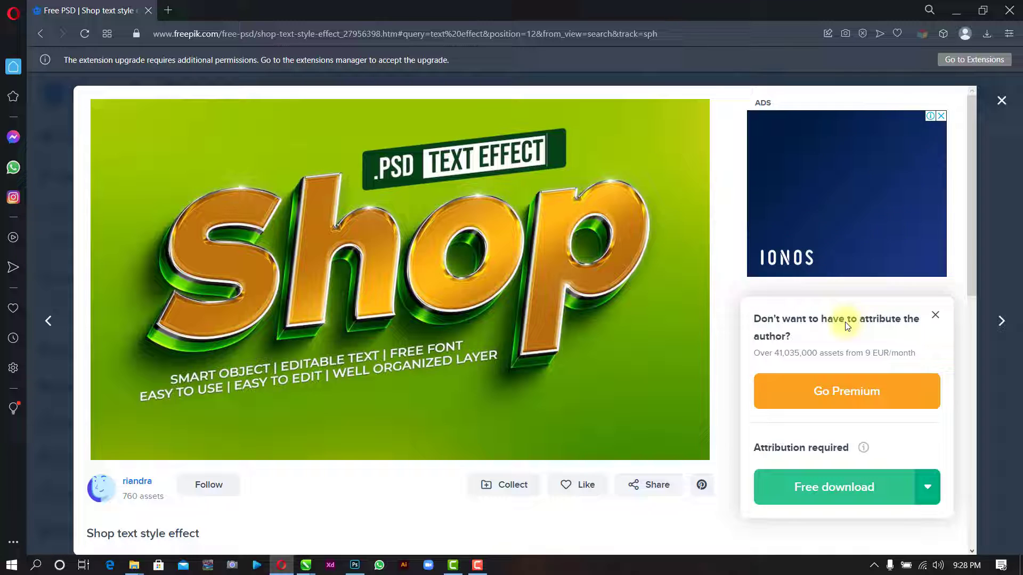
pyautogui.scroll(-3)
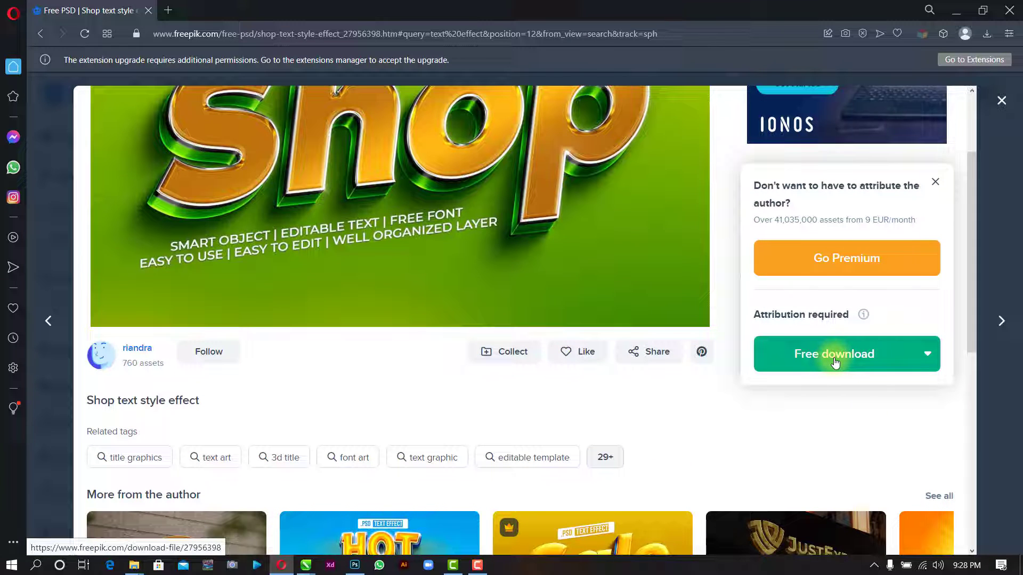
pyautogui.click(835, 354)
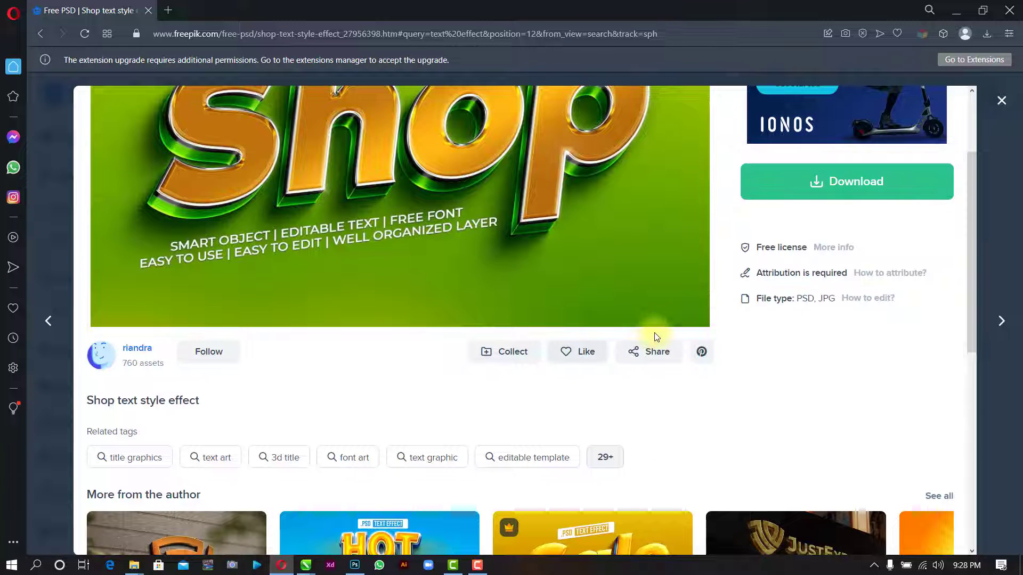
pyautogui.click(846, 182)
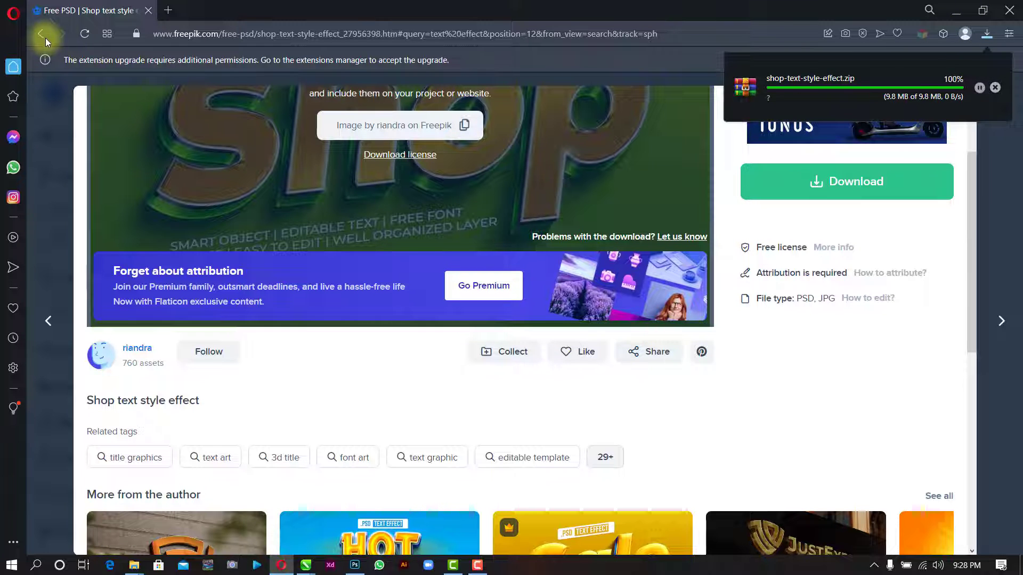
pyautogui.click(40, 33)
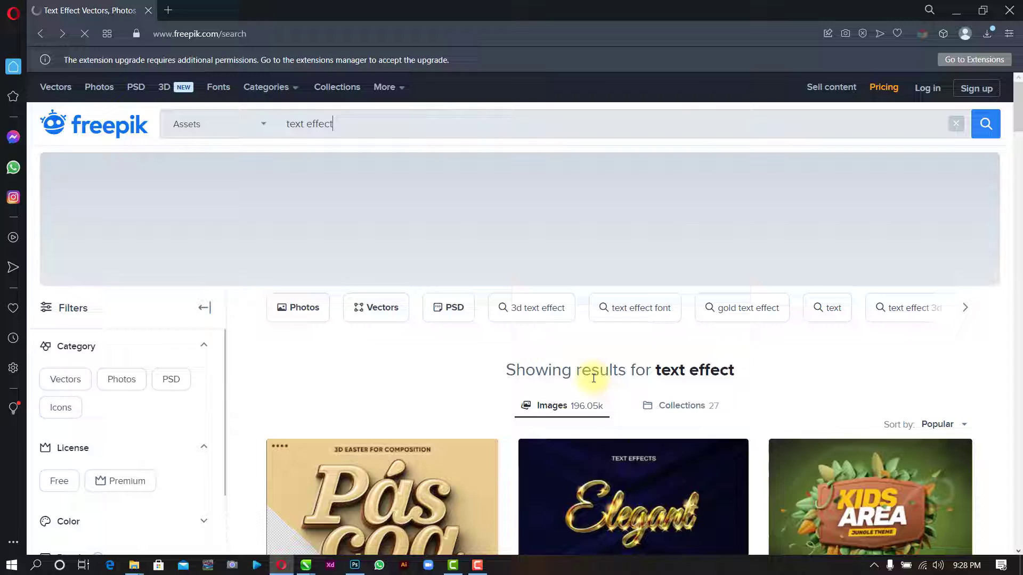
# Step: Start the attributed free download of the Verão summer text effect
pyautogui.scroll(-3)
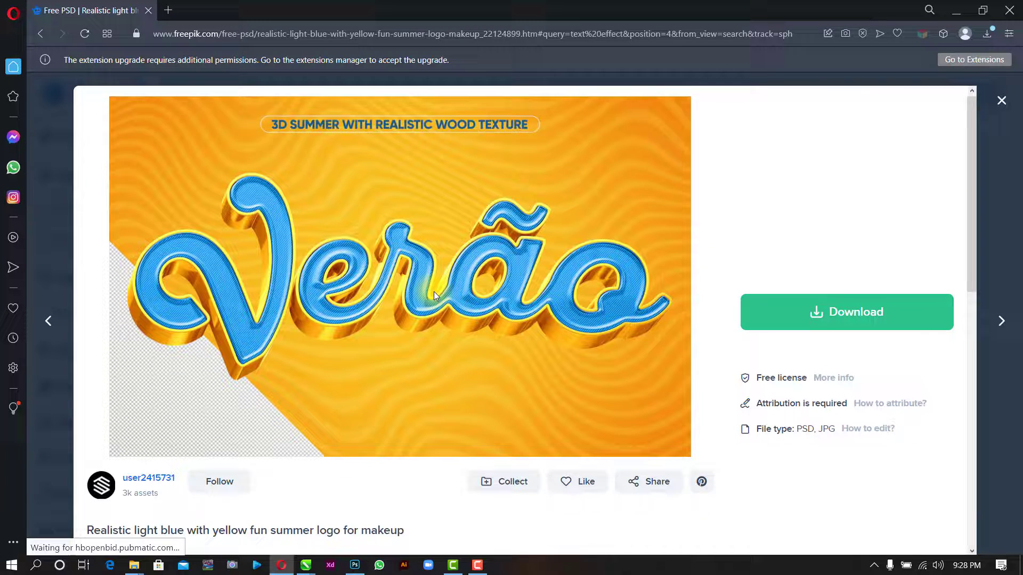
pyautogui.click(845, 312)
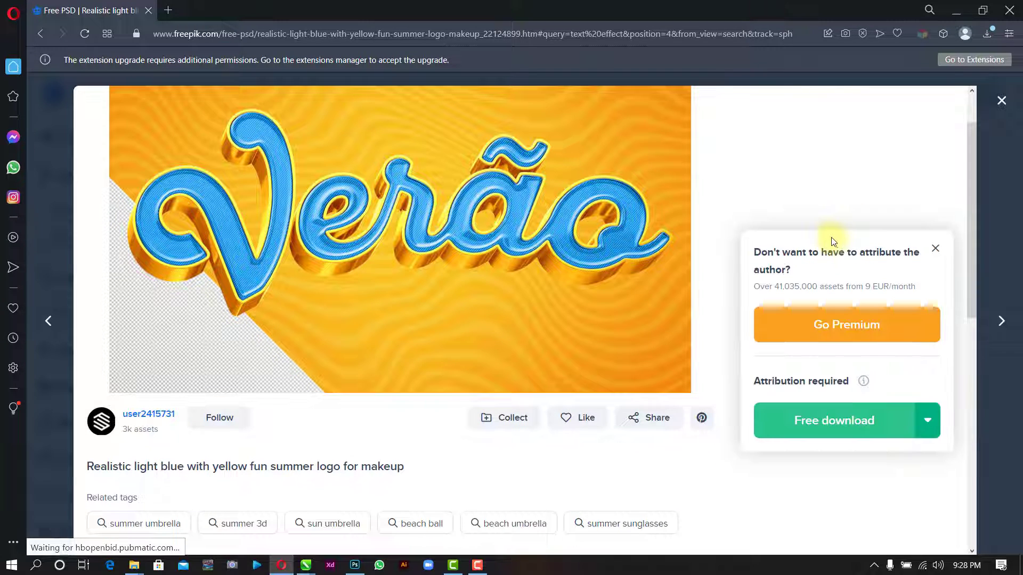
pyautogui.click(833, 420)
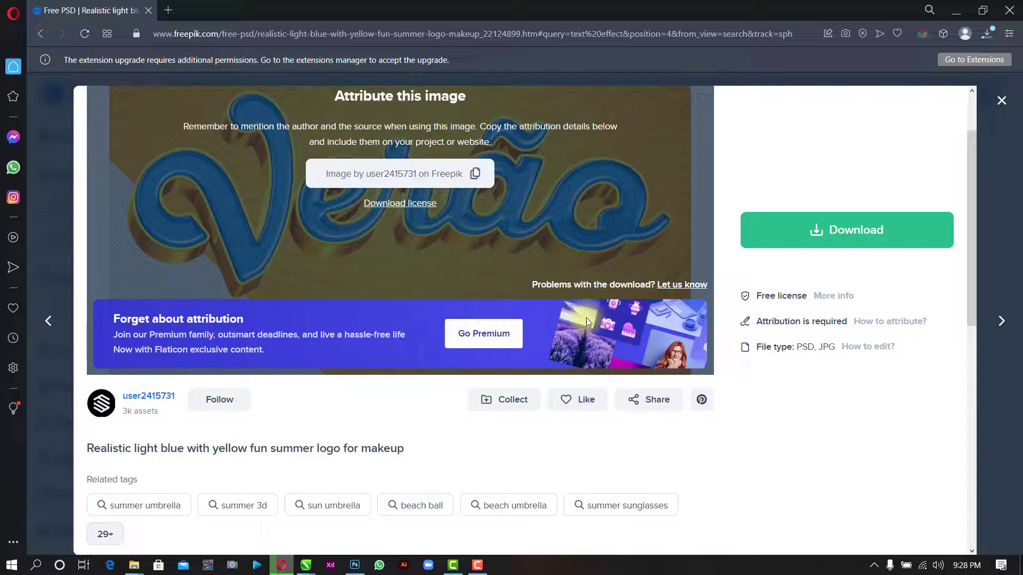
pyautogui.scroll(-3)
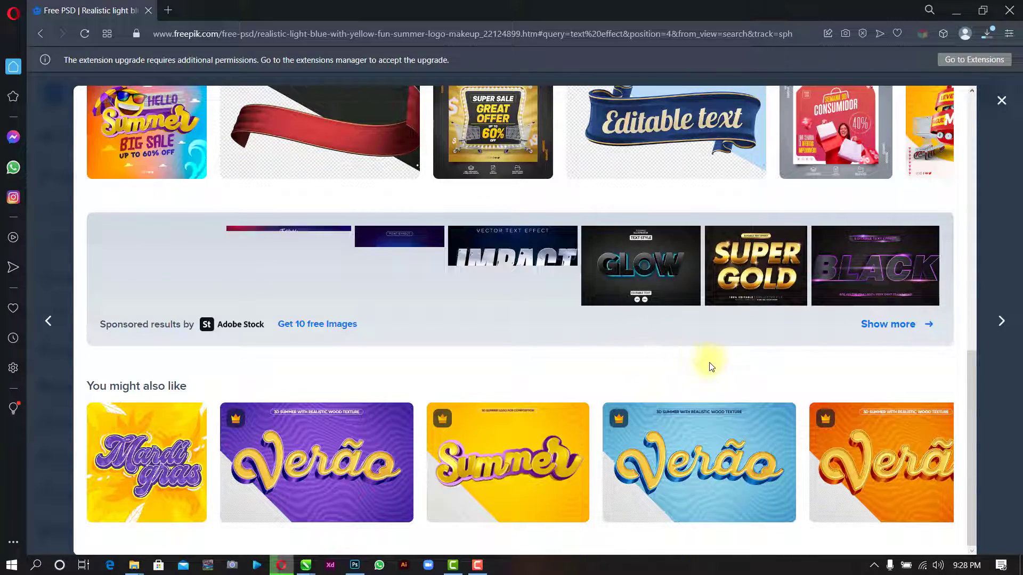
pyautogui.click(49, 321)
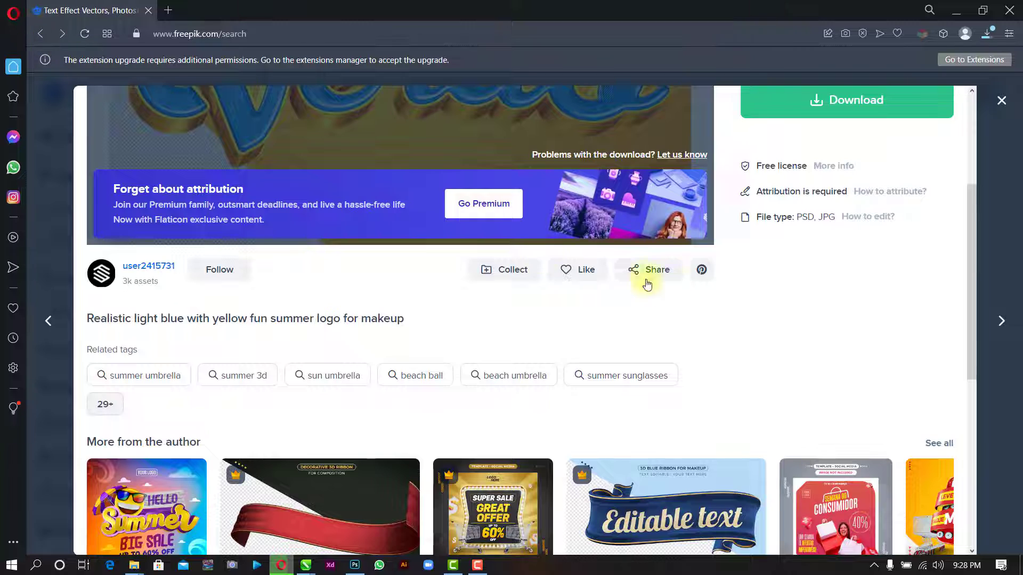
# Step: Return to the results and locate and open the Ocean text style effect
pyautogui.click(1001, 100)
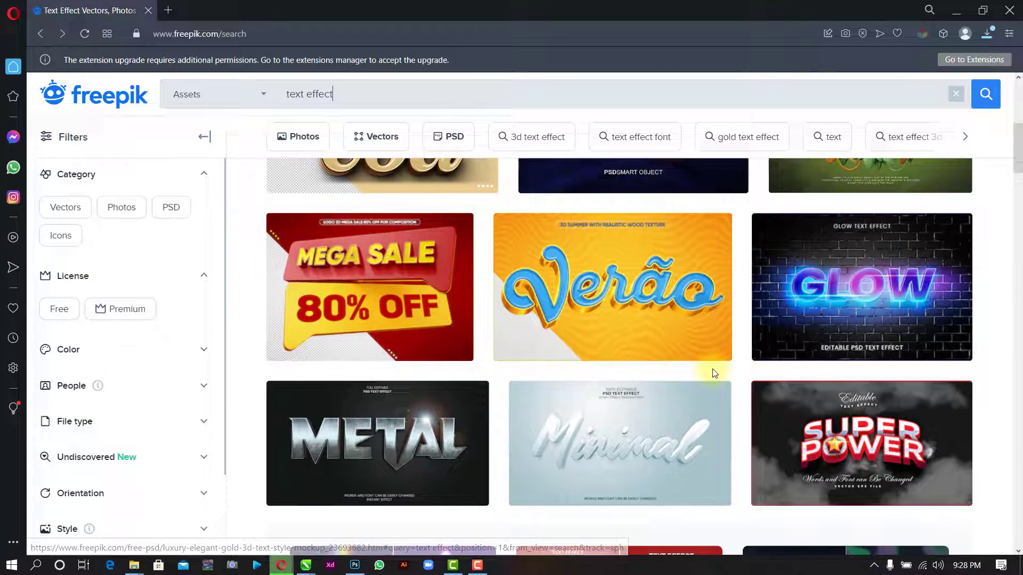
pyautogui.scroll(-3)
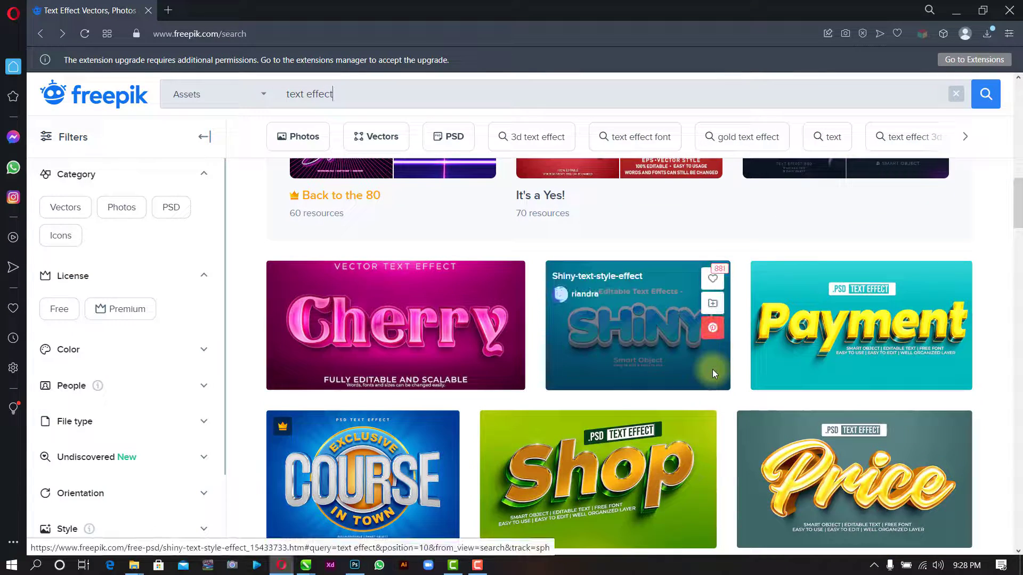
pyautogui.scroll(-3)
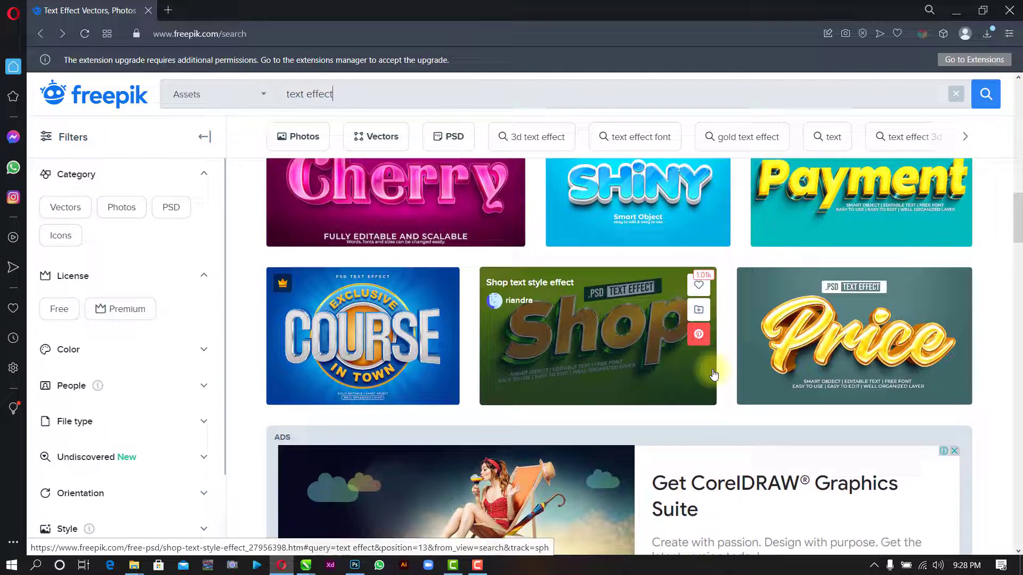
pyautogui.scroll(-3)
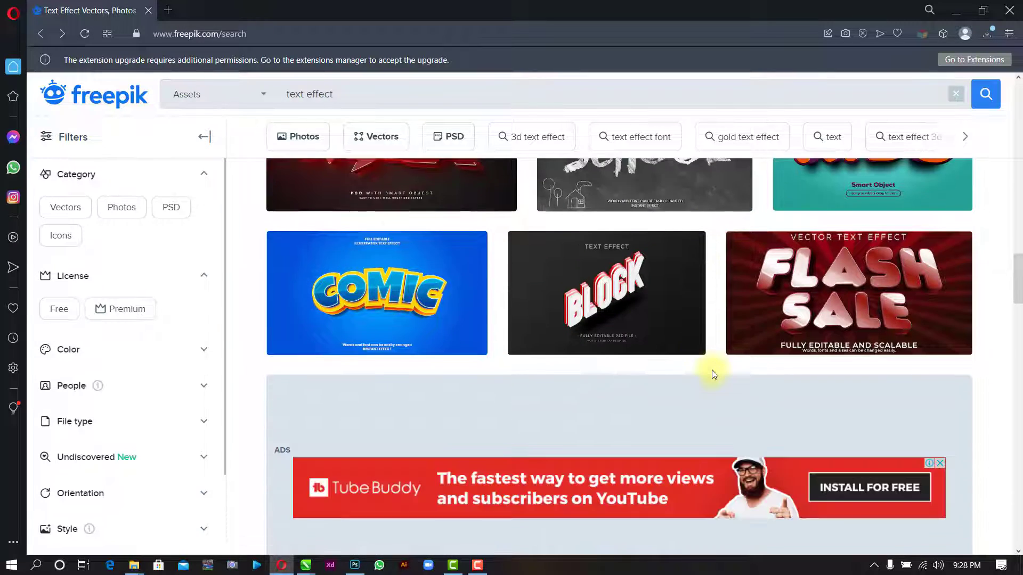
pyautogui.scroll(-3)
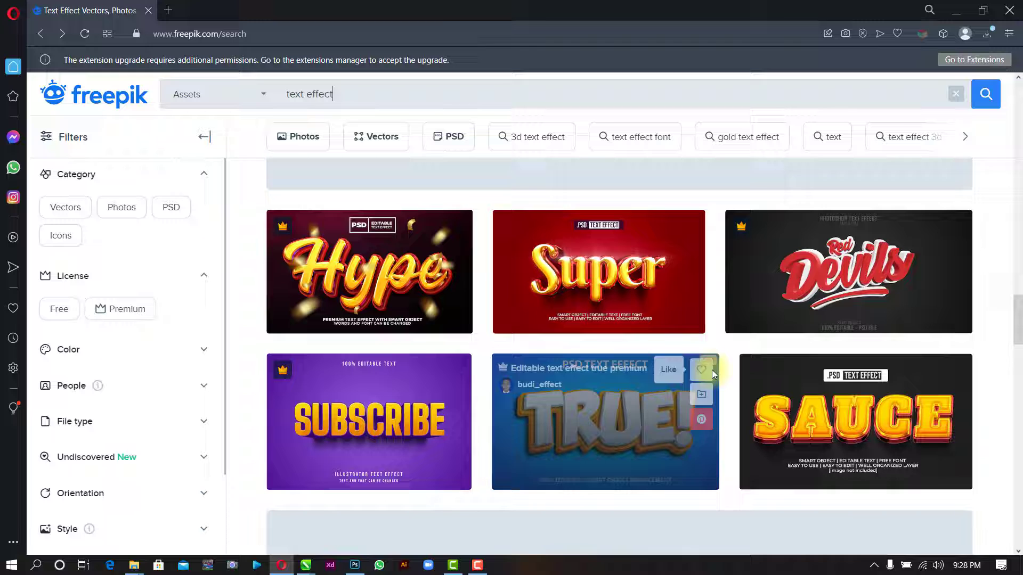
pyautogui.scroll(-3)
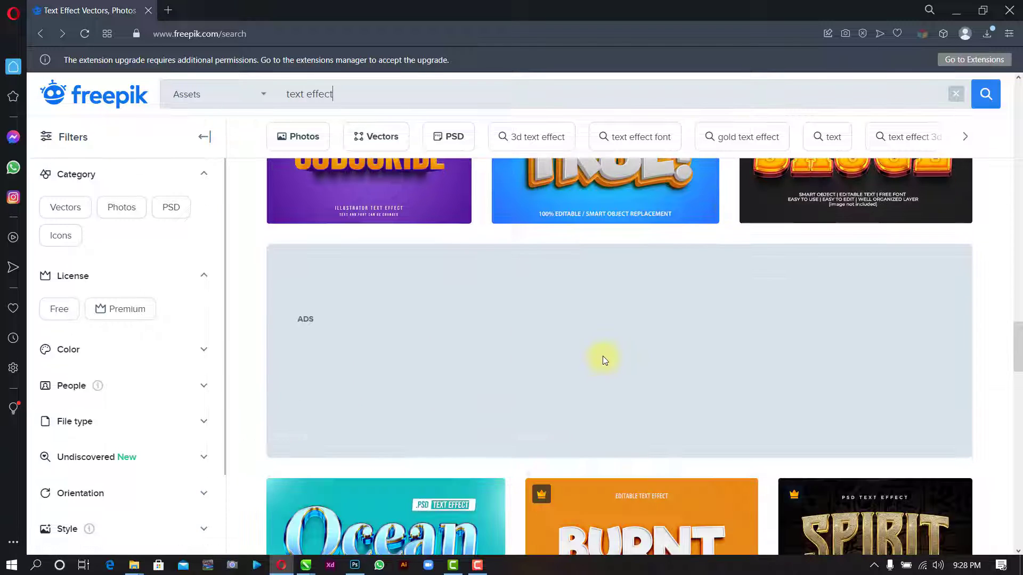
pyautogui.scroll(-3)
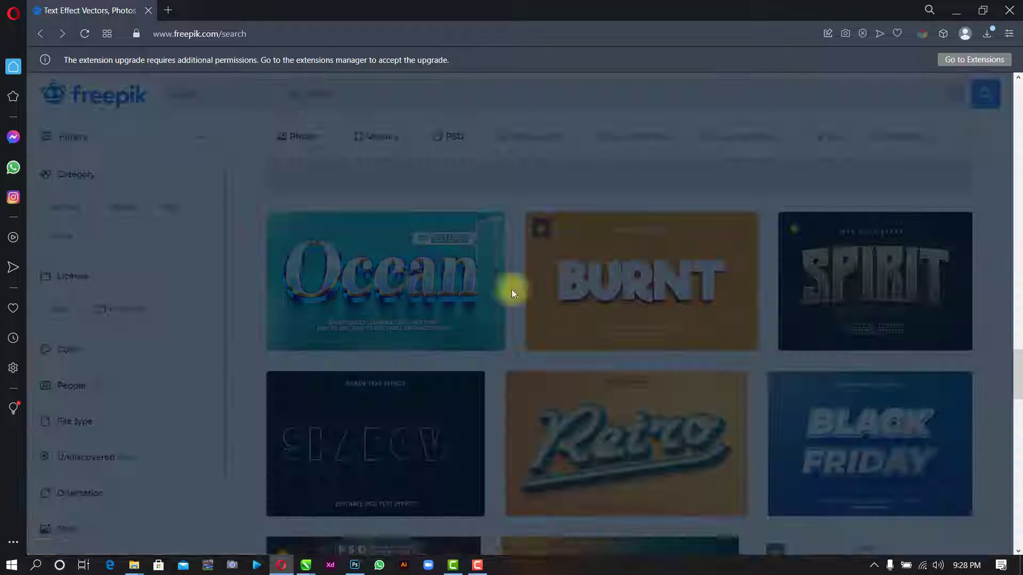
pyautogui.click(385, 280)
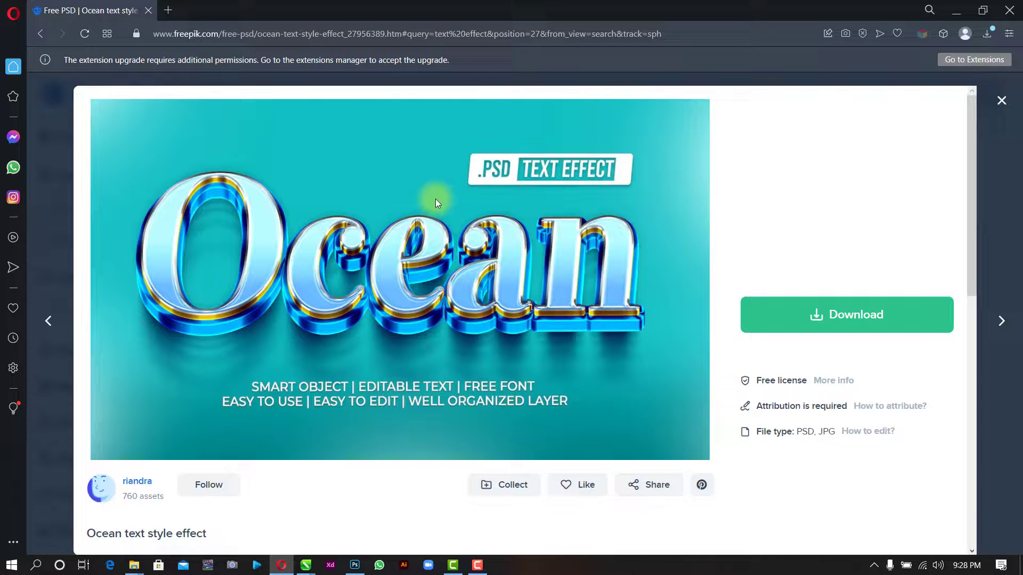
pyautogui.moveTo(864, 335)
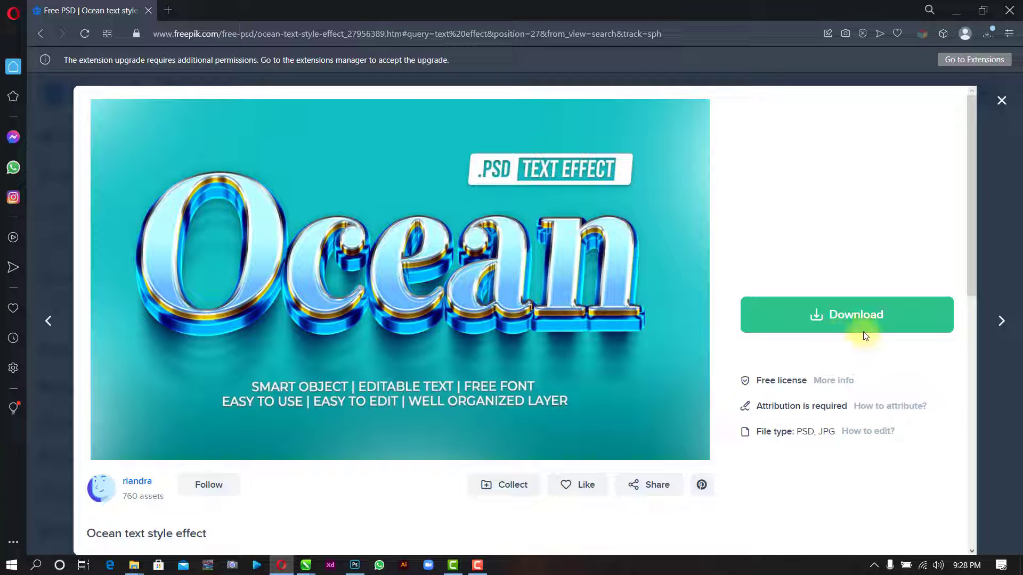
# Step: Download the Ocean template as a free ZIP and dismiss the attribution notice
pyautogui.click(846, 314)
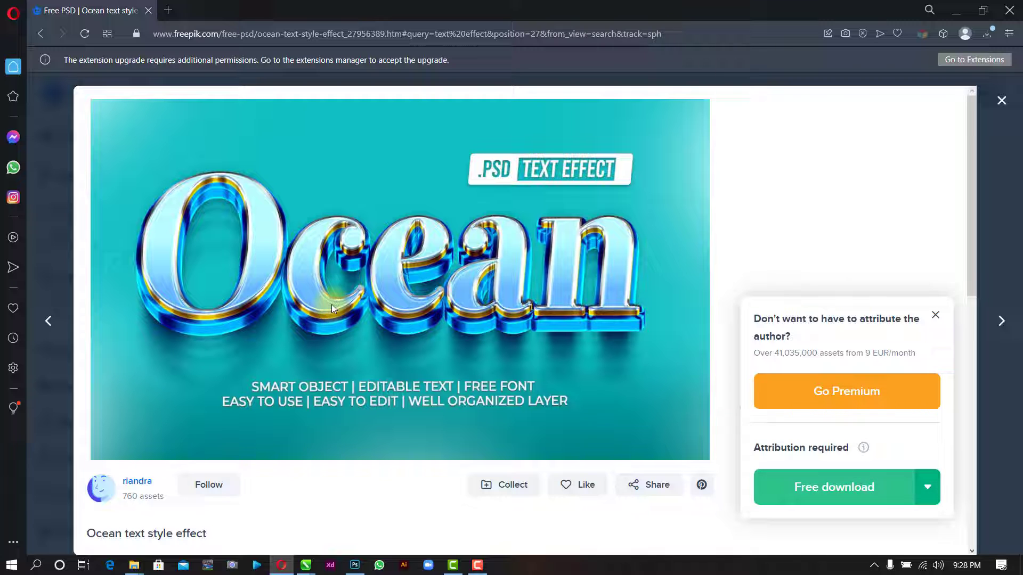
pyautogui.click(833, 487)
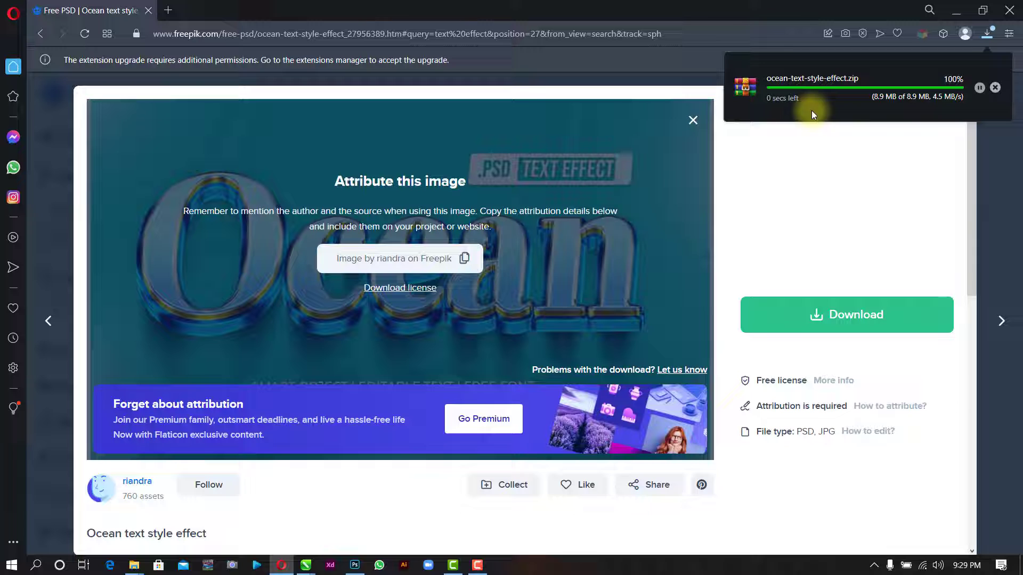
pyautogui.click(693, 121)
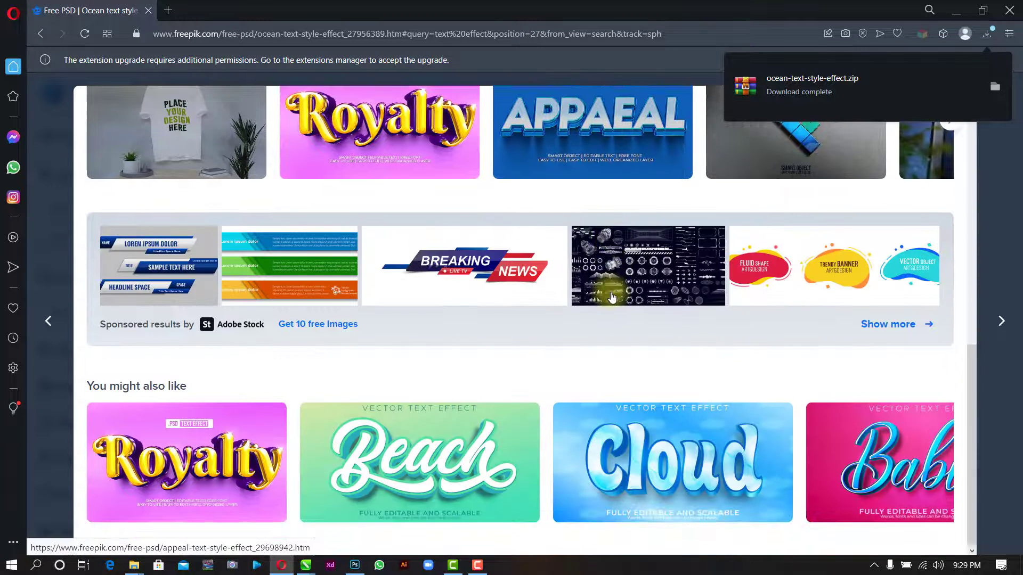
pyautogui.moveTo(547, 321)
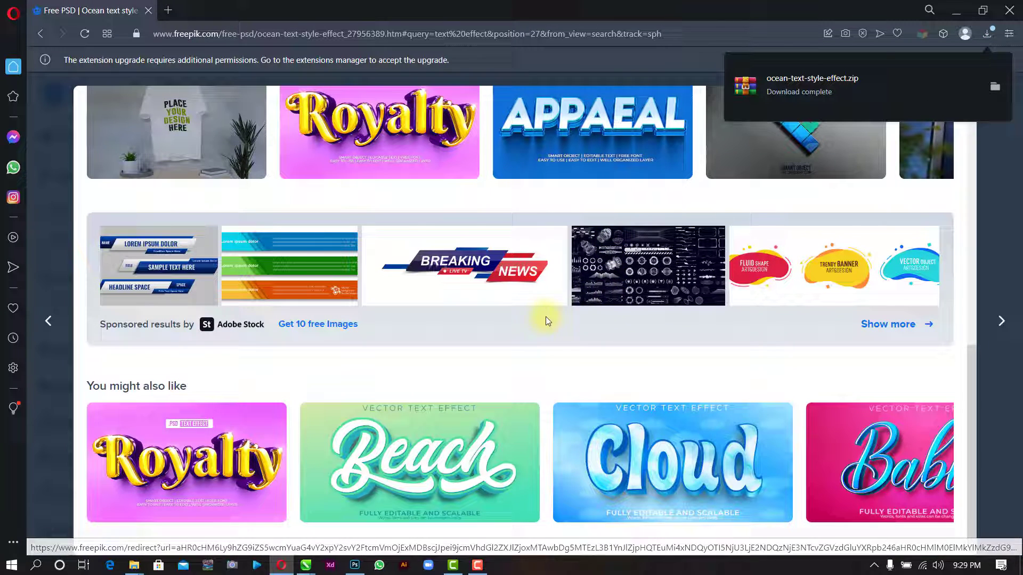
pyautogui.moveTo(291, 425)
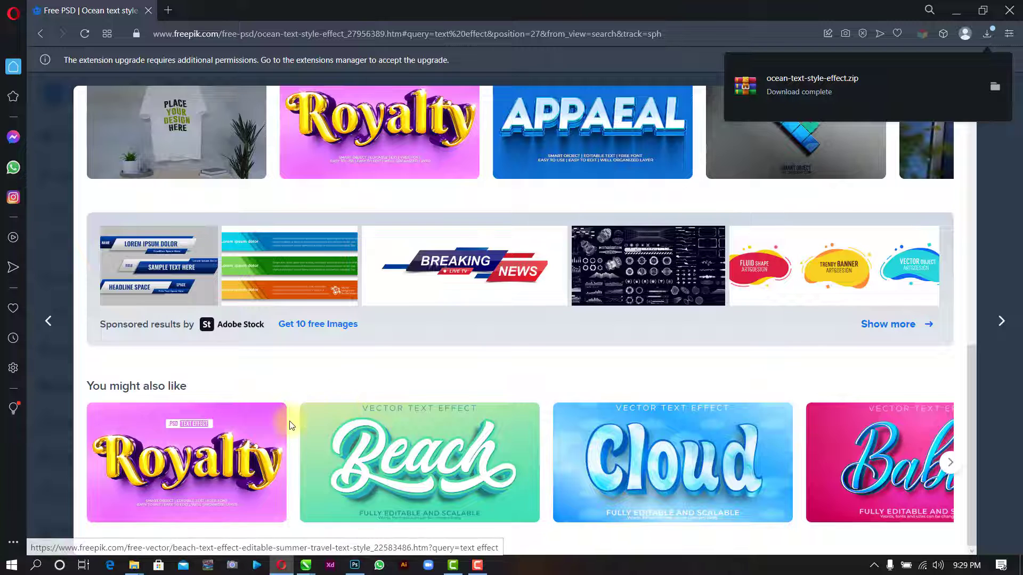
pyautogui.moveTo(185, 455)
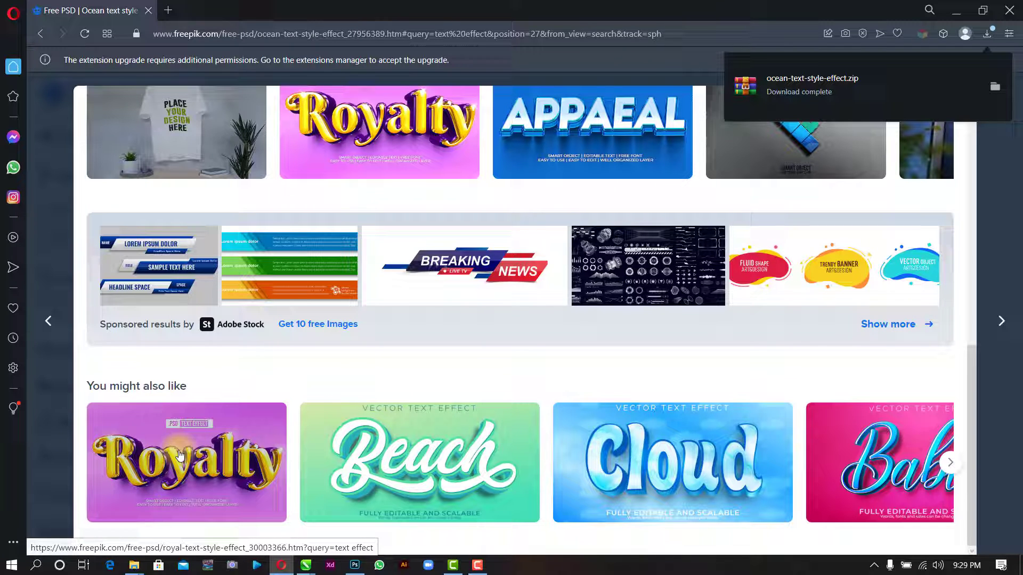
# Step: Attempt the free download of the Royalty text effect, hitting the guest limit
pyautogui.click(185, 462)
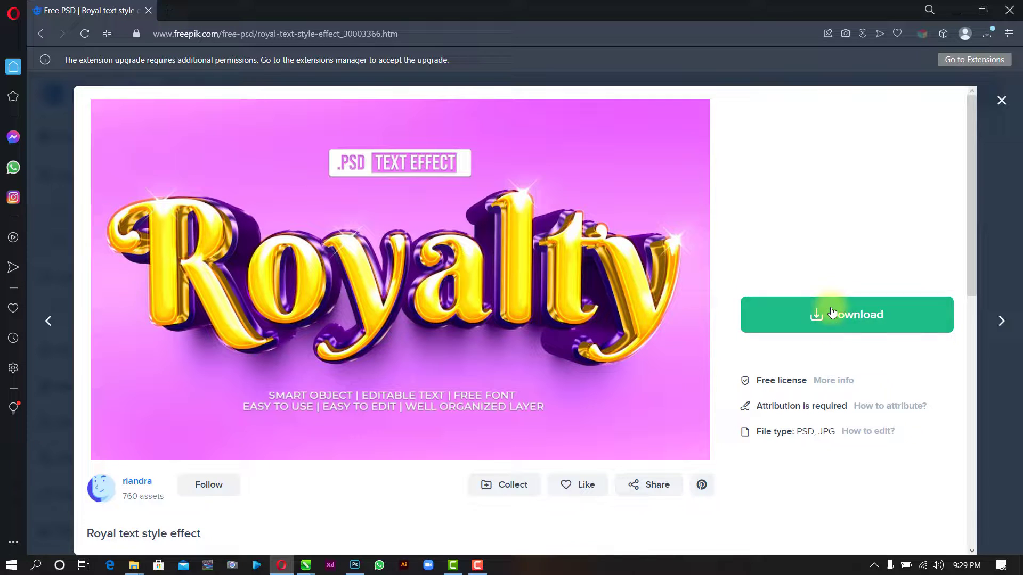
pyautogui.click(845, 315)
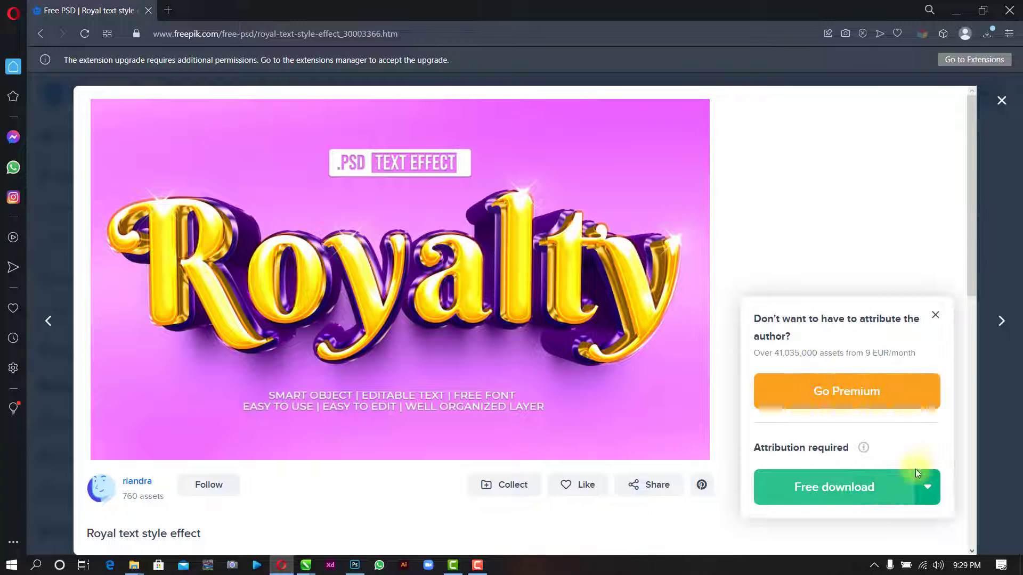
pyautogui.click(835, 486)
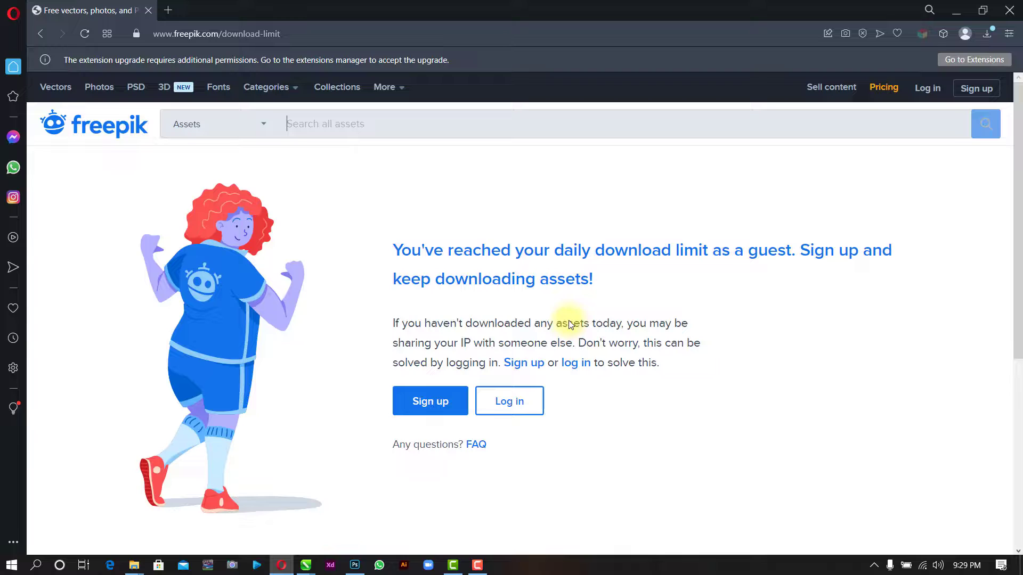
pyautogui.moveTo(483, 362)
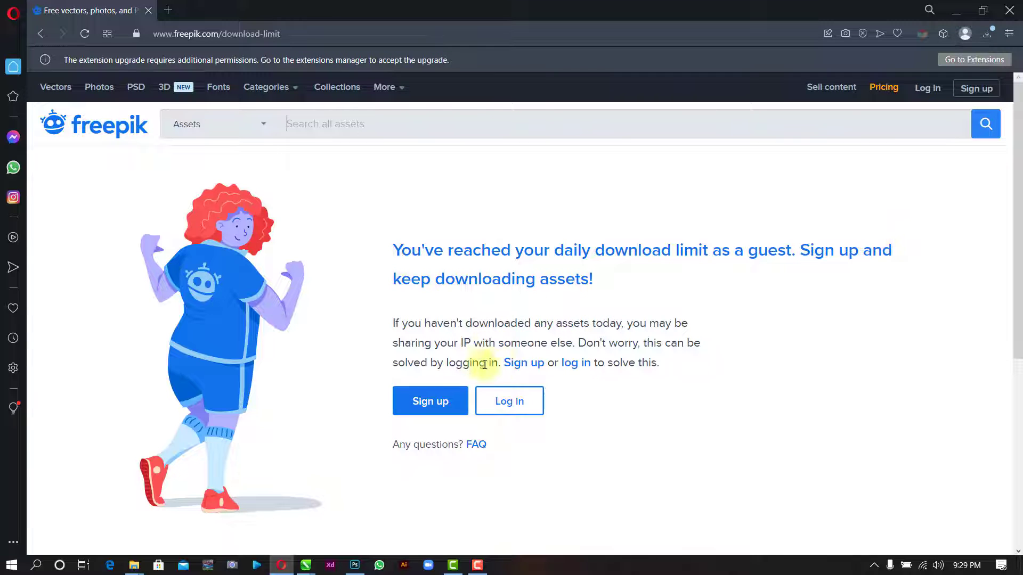
pyautogui.moveTo(359, 142)
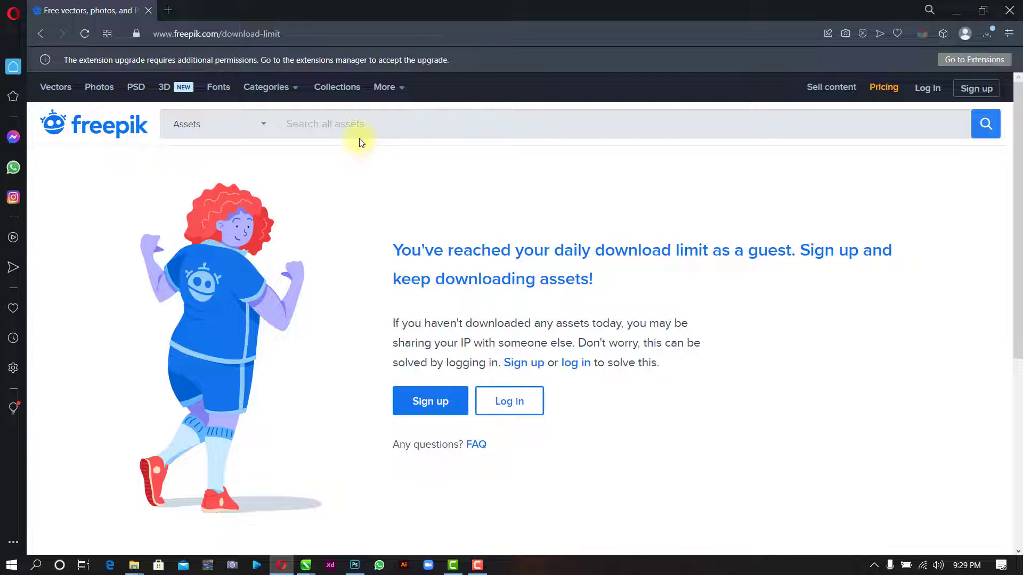
pyautogui.moveTo(927, 89)
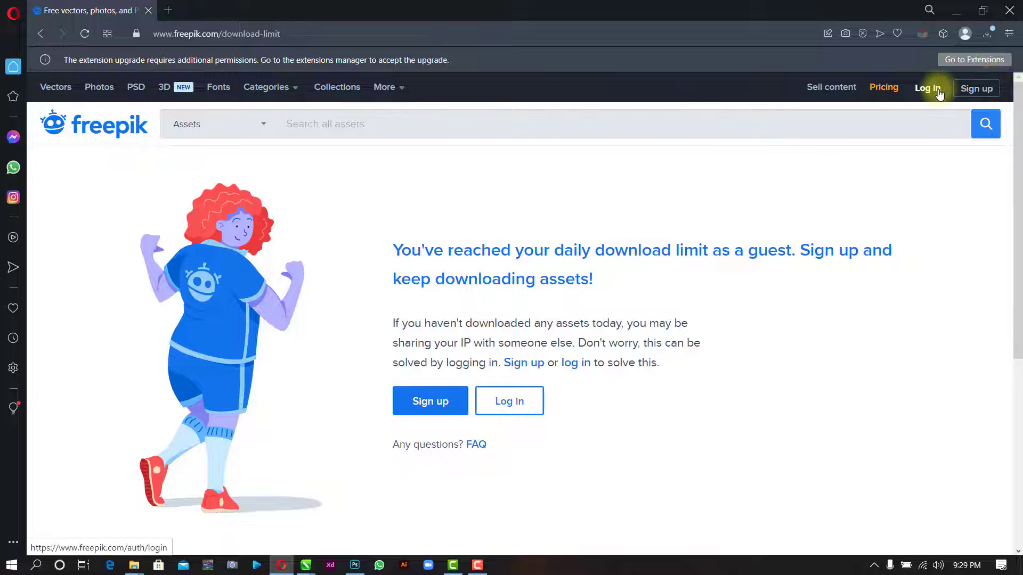
# Step: Log in to Freepik with a Google account
pyautogui.click(927, 89)
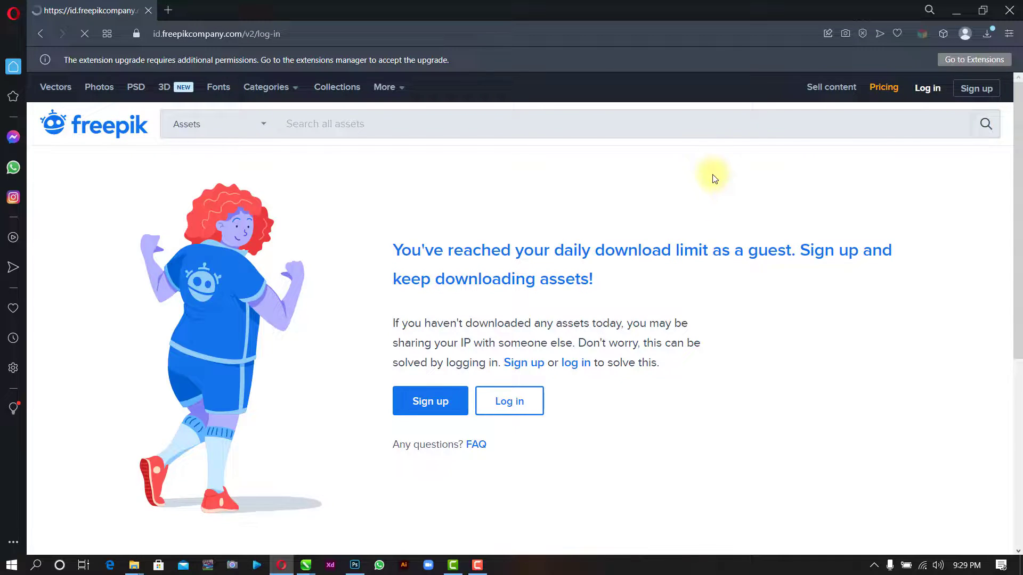
pyautogui.click(510, 400)
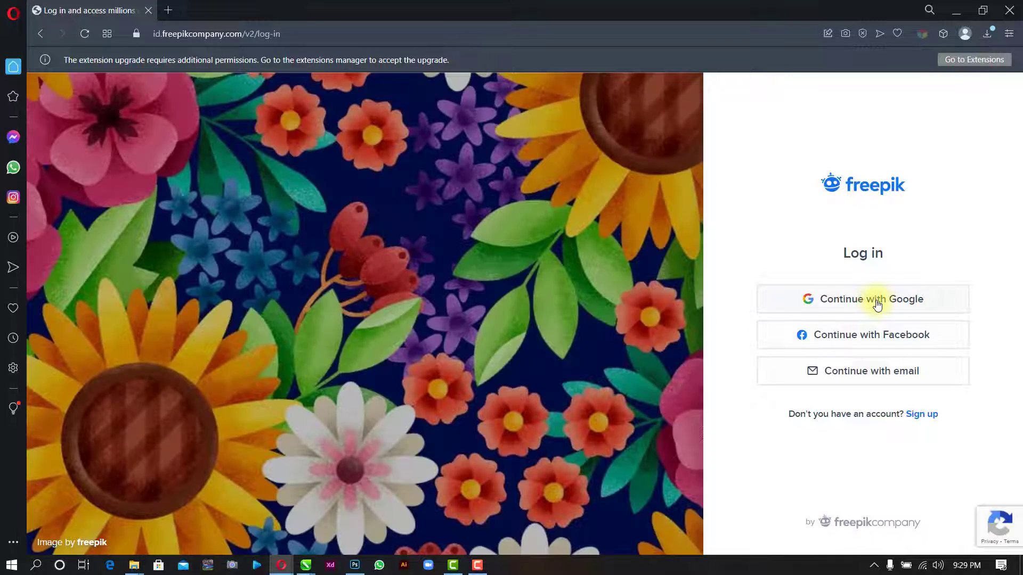
pyautogui.click(862, 298)
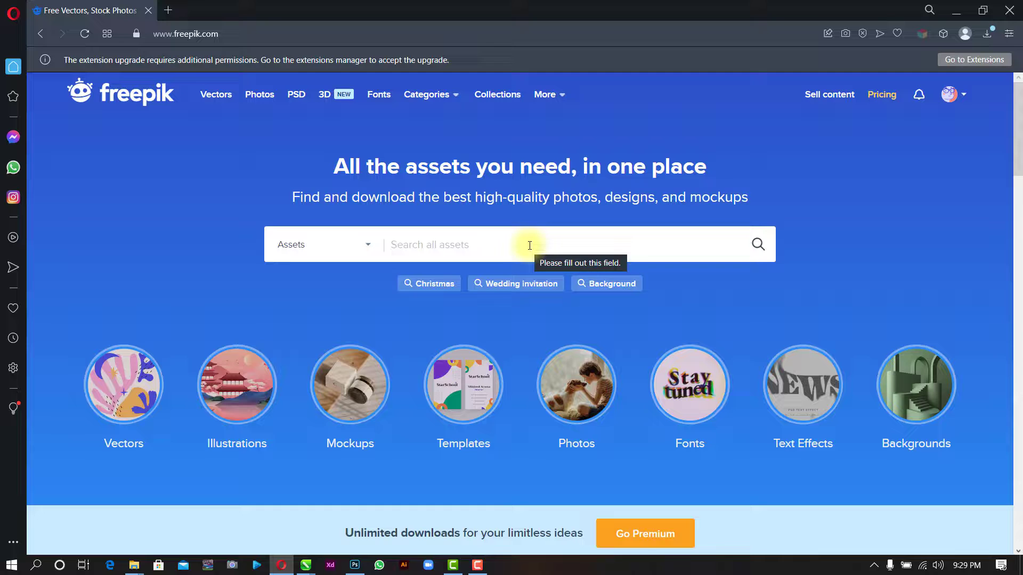
# Step: Rerun the Freepik search for 'text effect' while signed in
pyautogui.write('text')
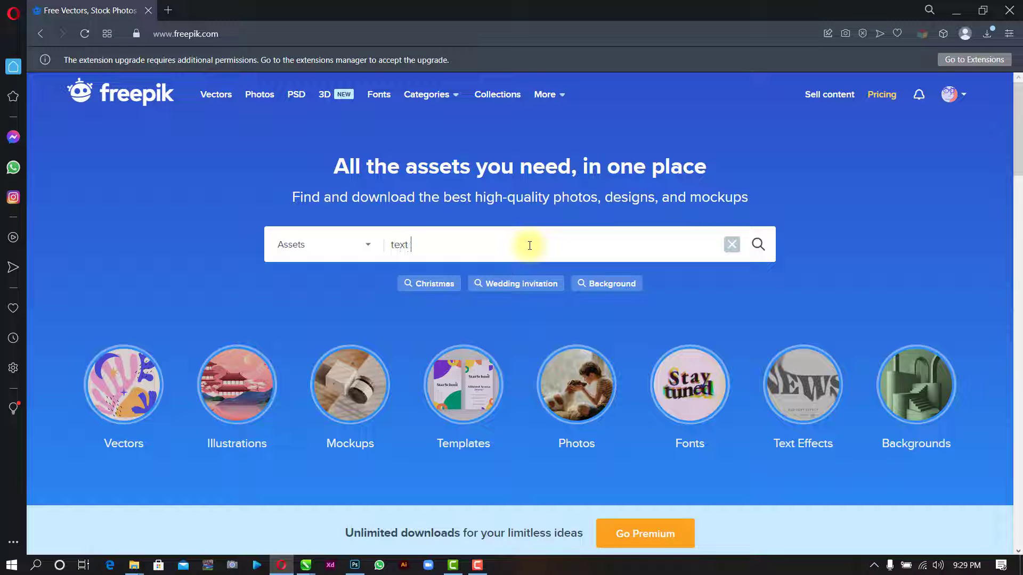
pyautogui.write('effe')
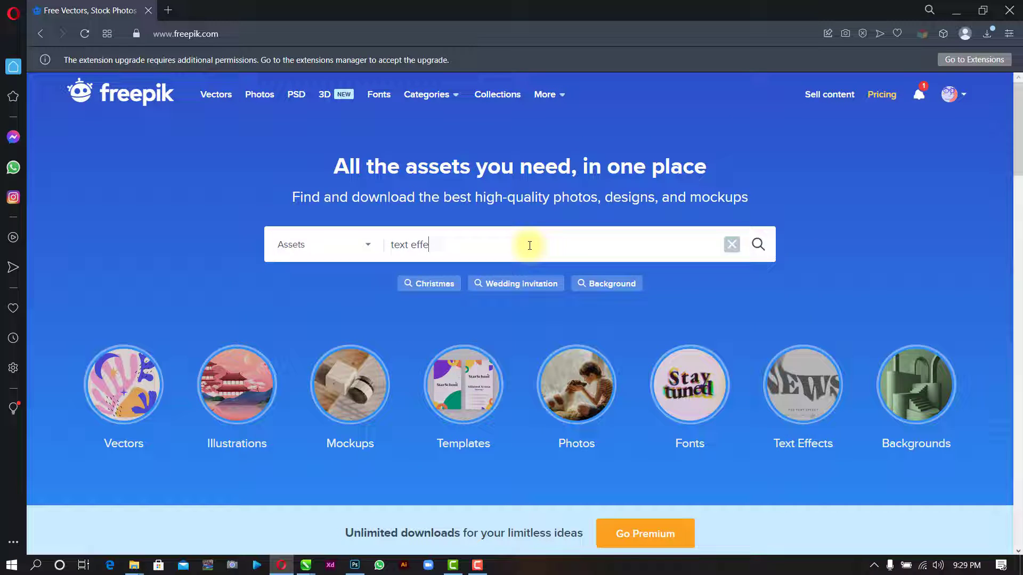
pyautogui.press('Return')
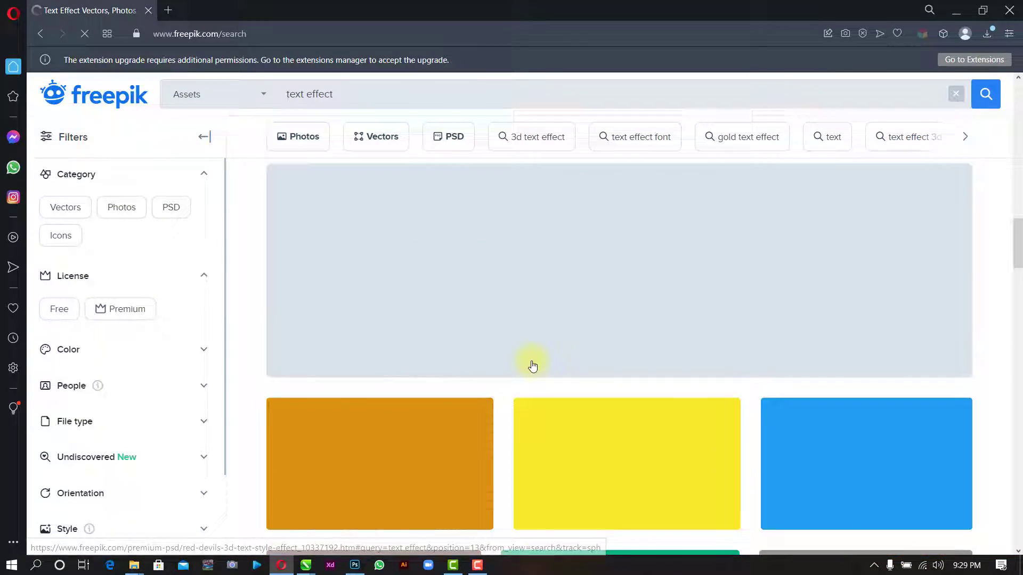
# Step: Browse the results and open the Super text style effect page
pyautogui.scroll(-3)
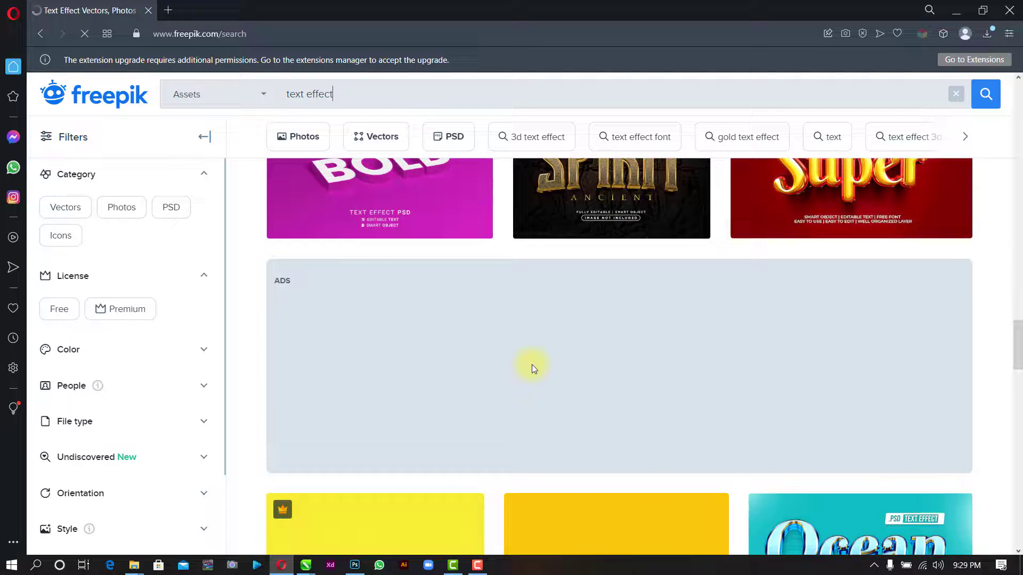
pyautogui.scroll(-3)
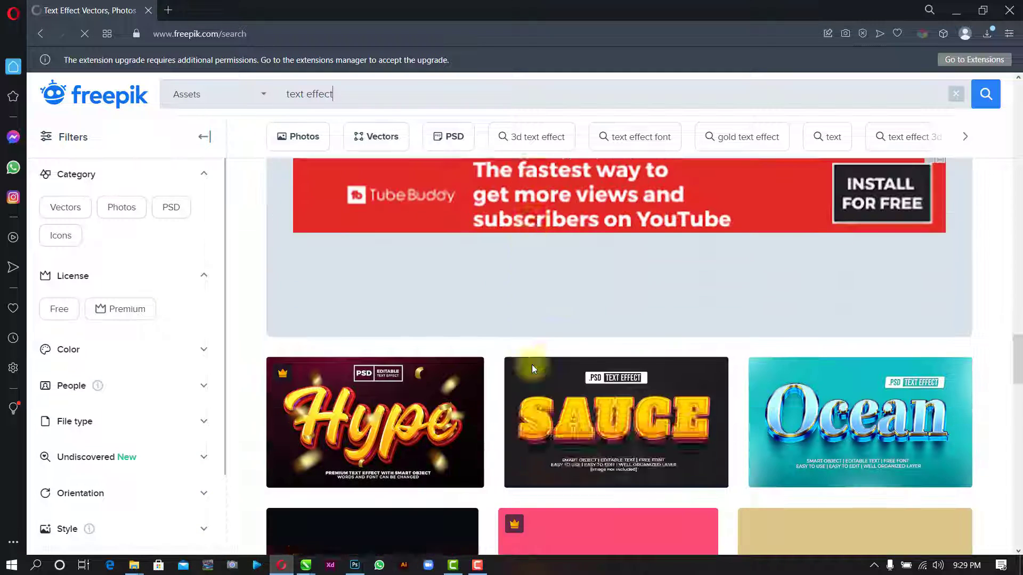
pyautogui.scroll(-3)
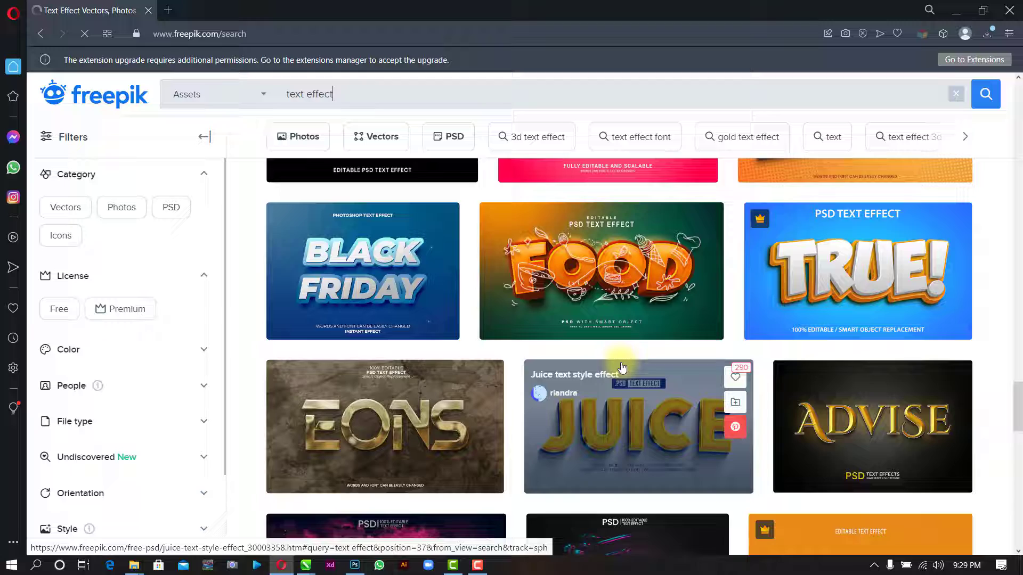
pyautogui.scroll(-3)
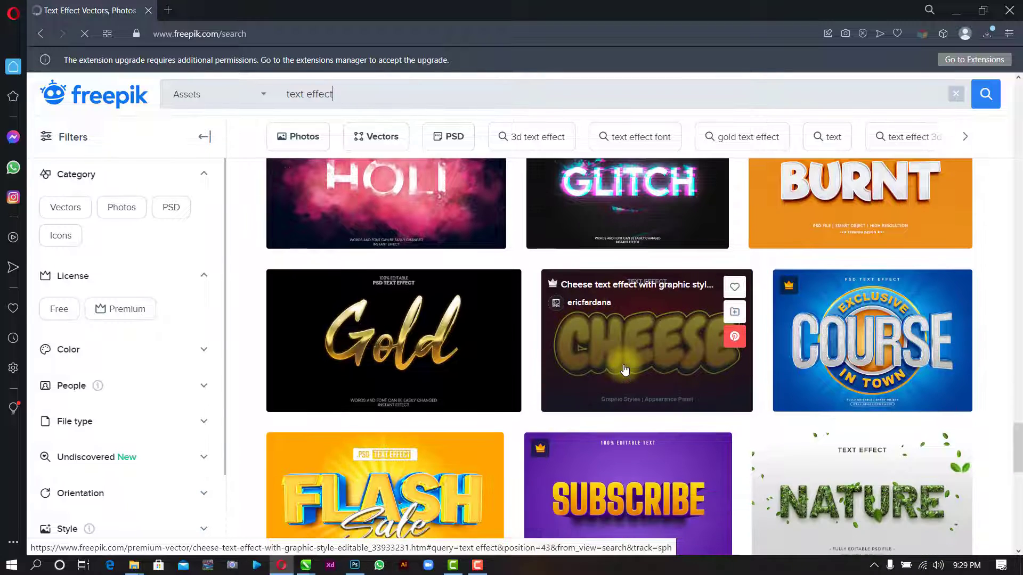
pyautogui.scroll(-3)
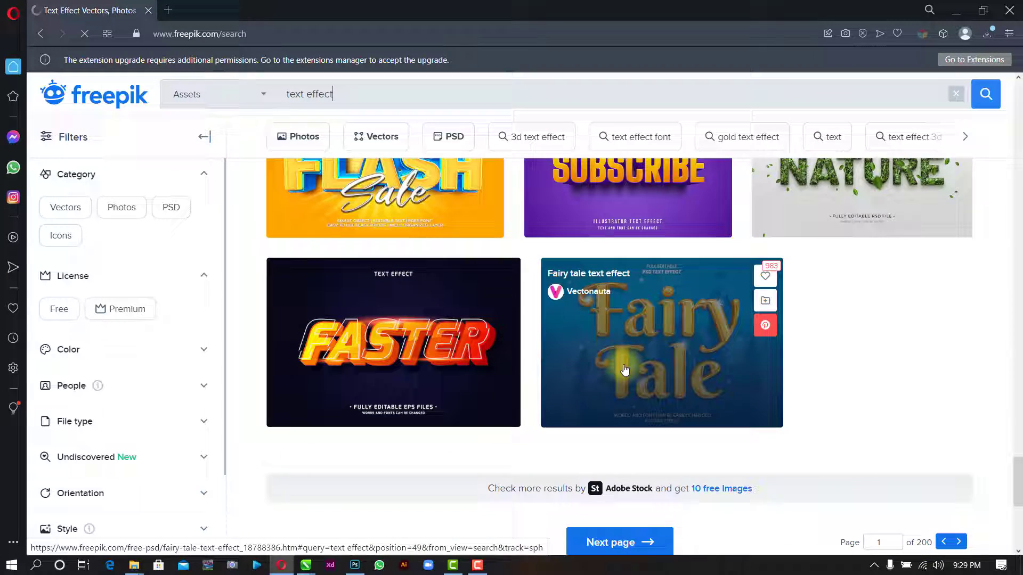
pyautogui.scroll(3)
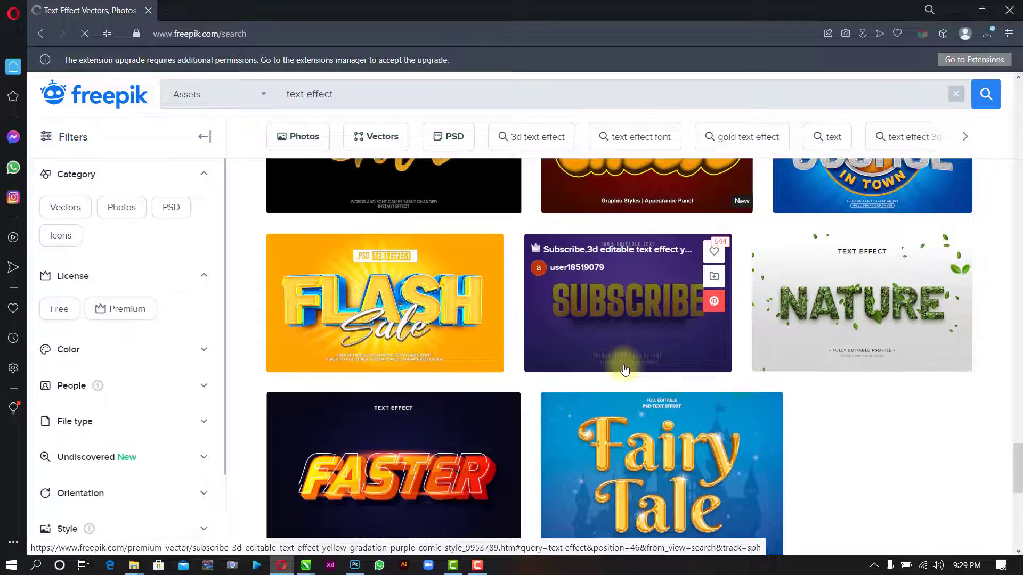
pyautogui.scroll(-3)
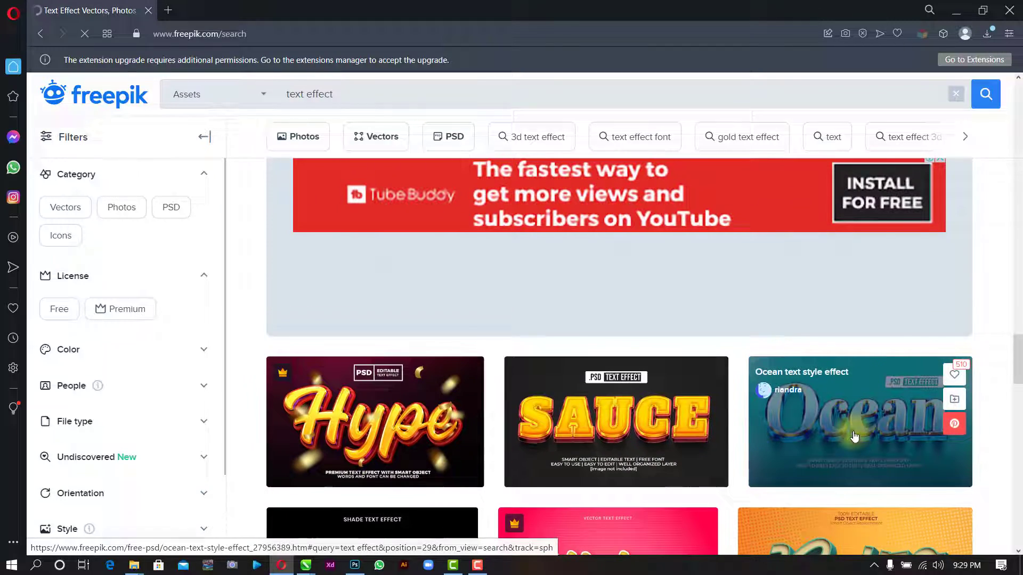
pyautogui.scroll(-3)
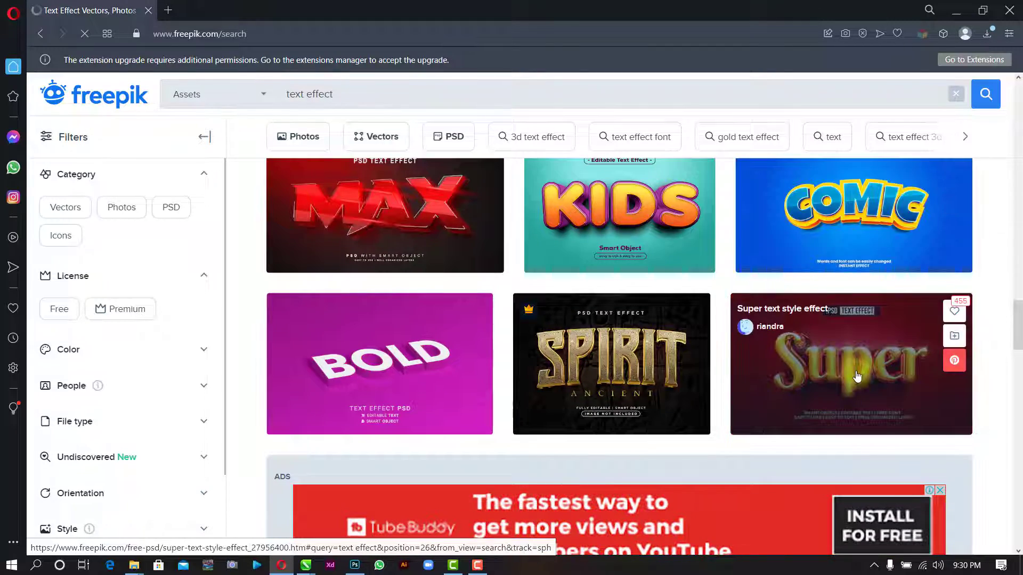
pyautogui.click(850, 364)
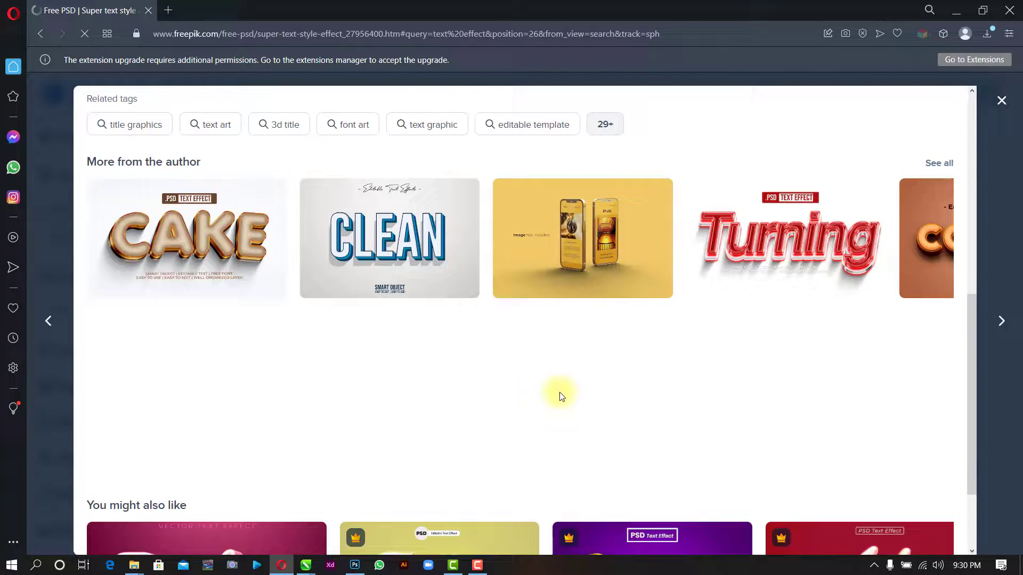
# Step: Download the Super text effect template as a ZIP
pyautogui.scroll(-3)
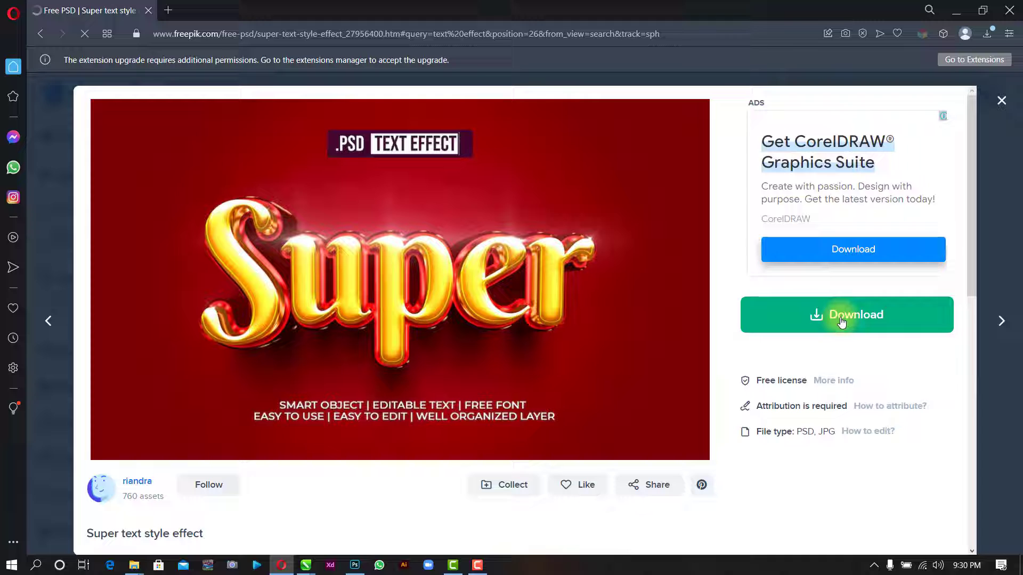
pyautogui.click(846, 315)
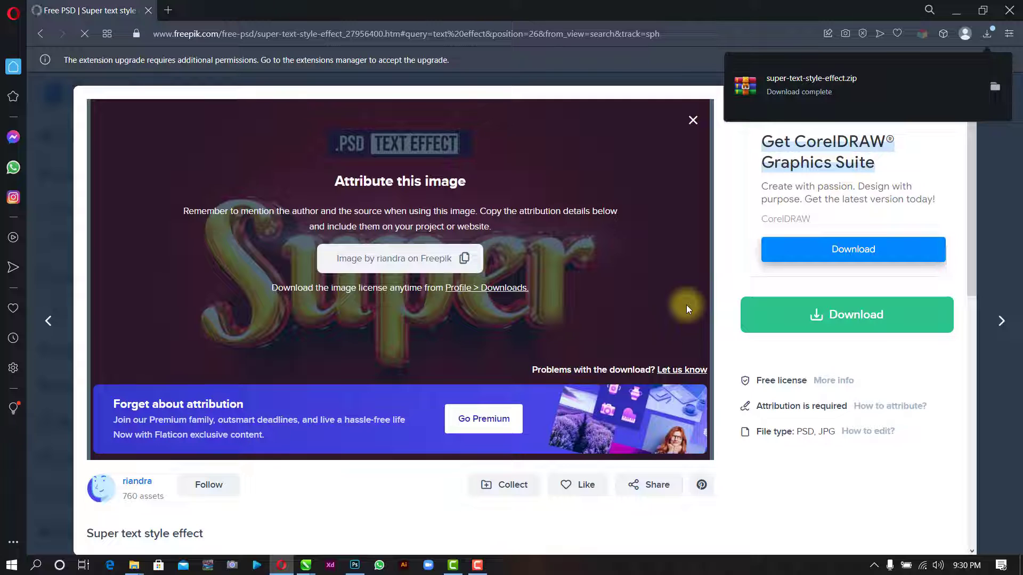
pyautogui.moveTo(134, 565)
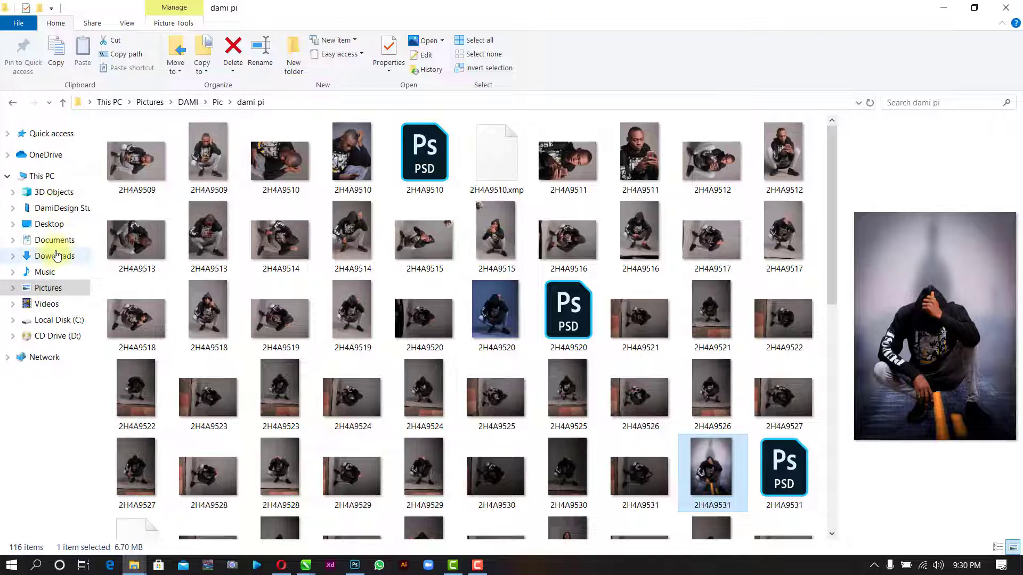
# Step: Create a new folder named 'text Effect' in Downloads
pyautogui.click(54, 256)
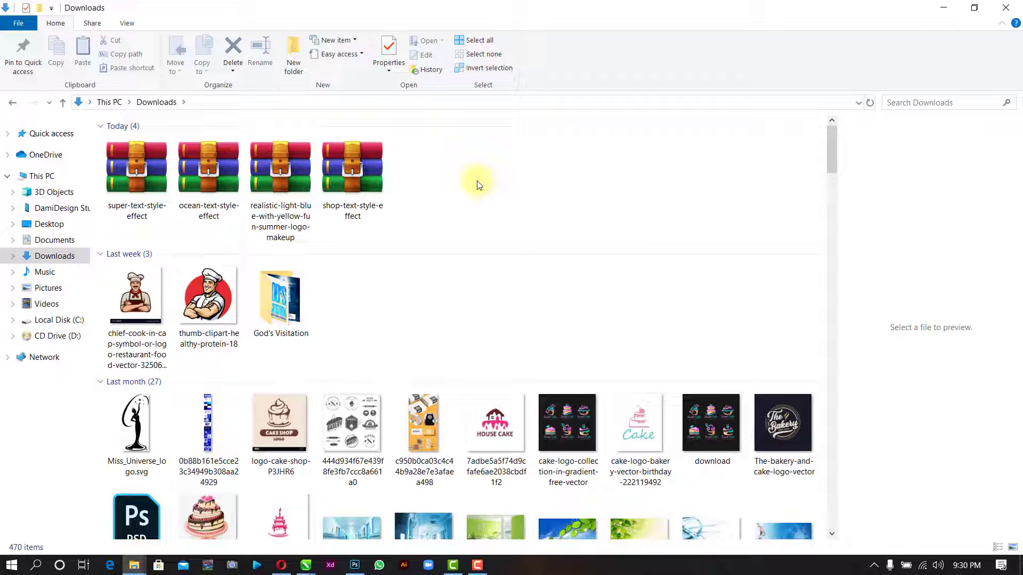
pyautogui.rightClick(476, 184)
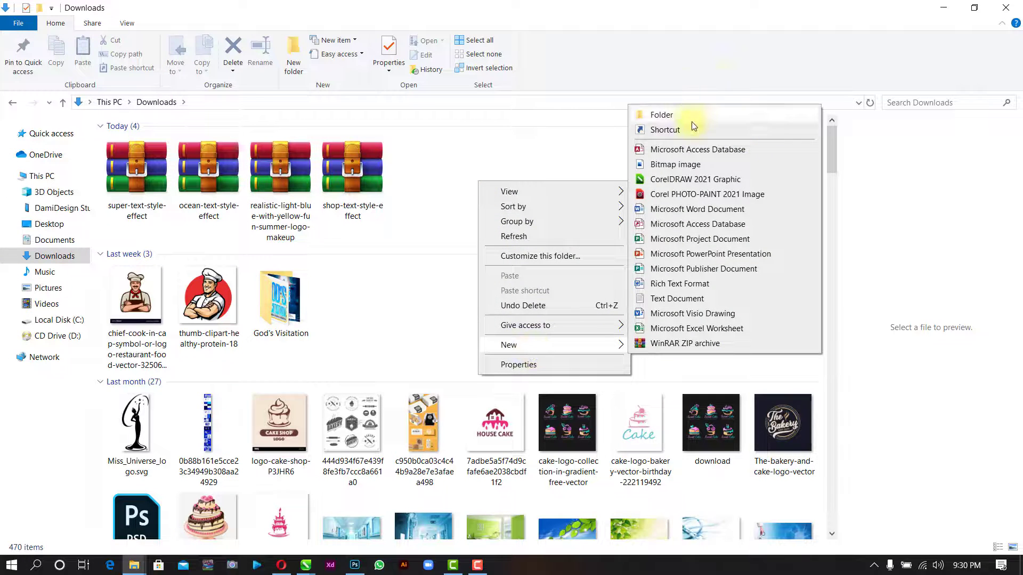
pyautogui.click(662, 115)
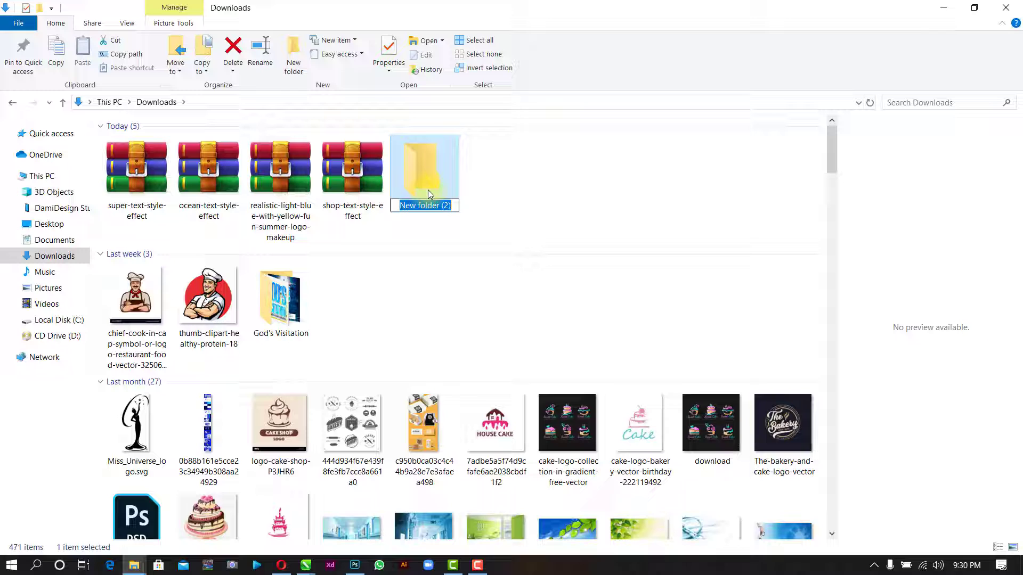
pyautogui.write('text E')
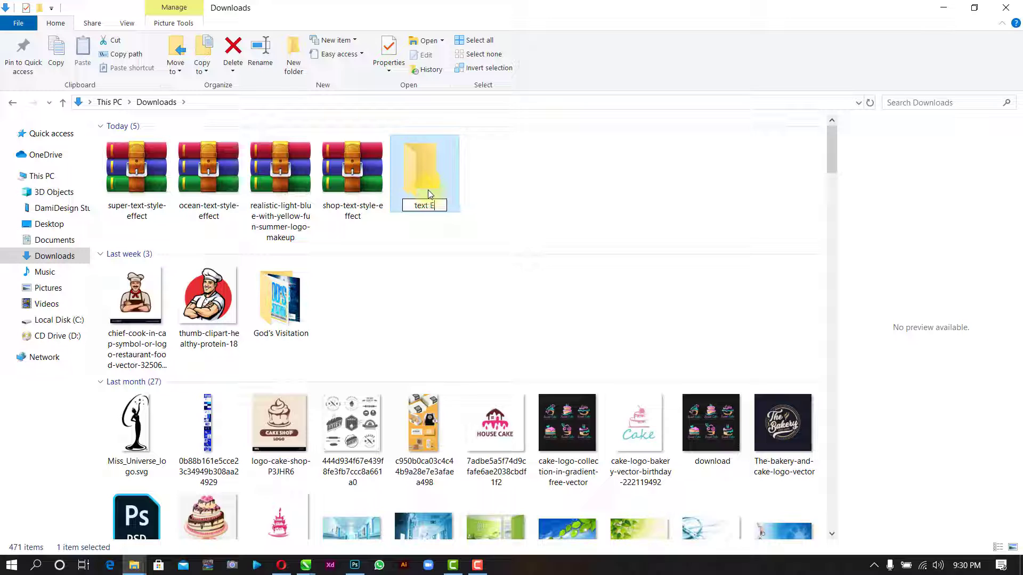
pyautogui.write('ffect')
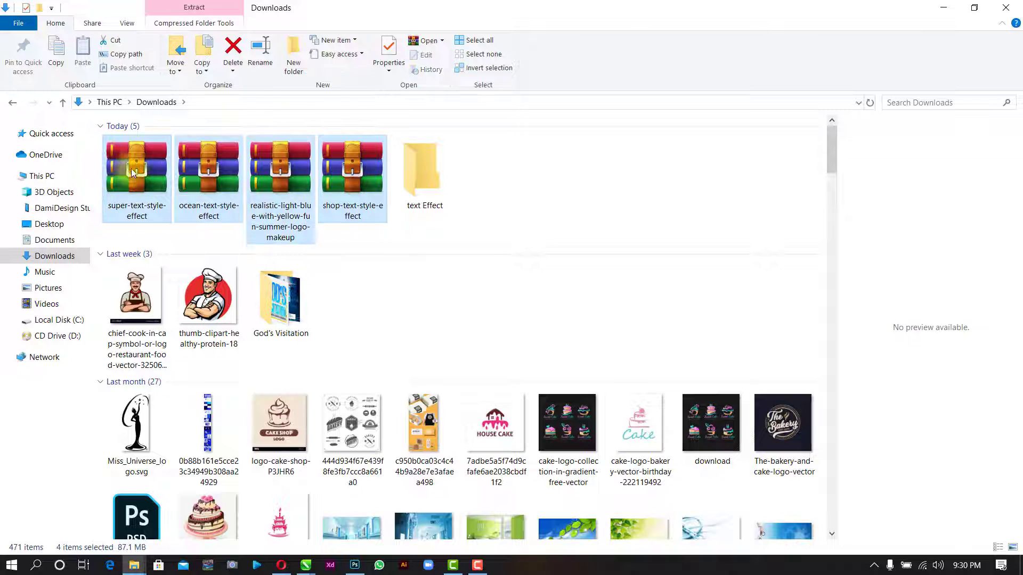
# Step: Extract the four archives inside the text Effect folder into a text Effect subfolder
pyautogui.doubleClick(424, 166)
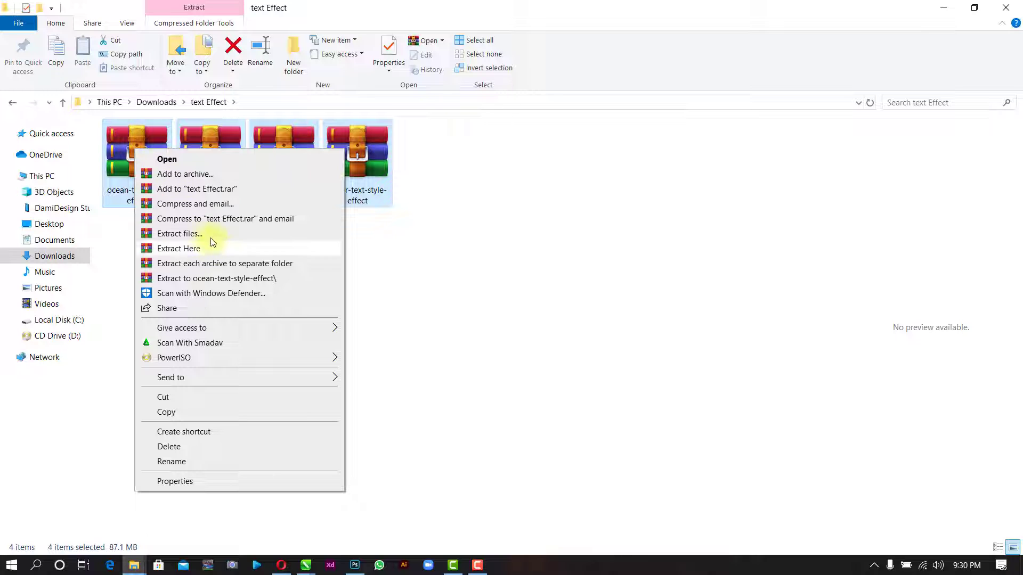
pyautogui.click(179, 233)
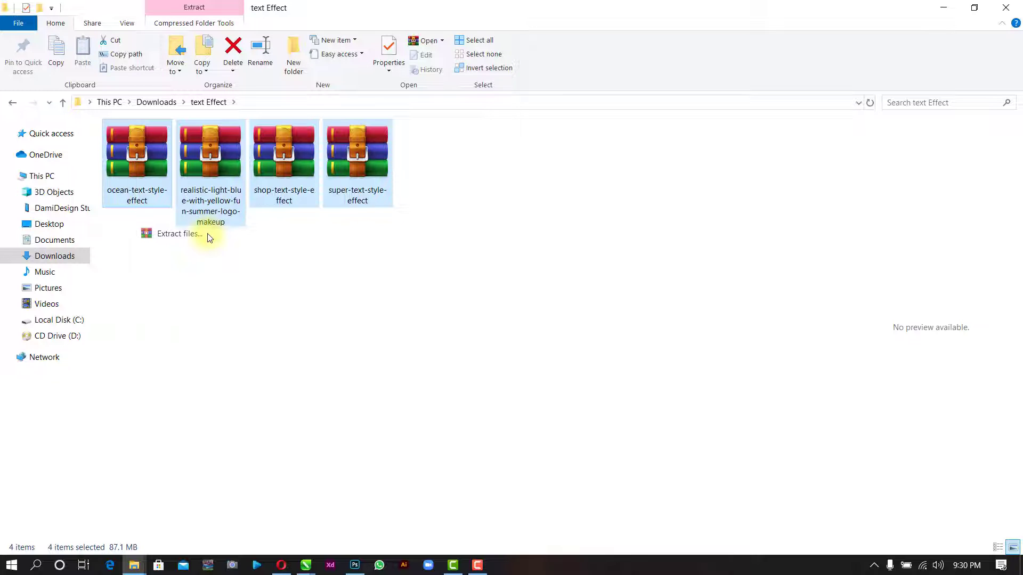
pyautogui.click(178, 233)
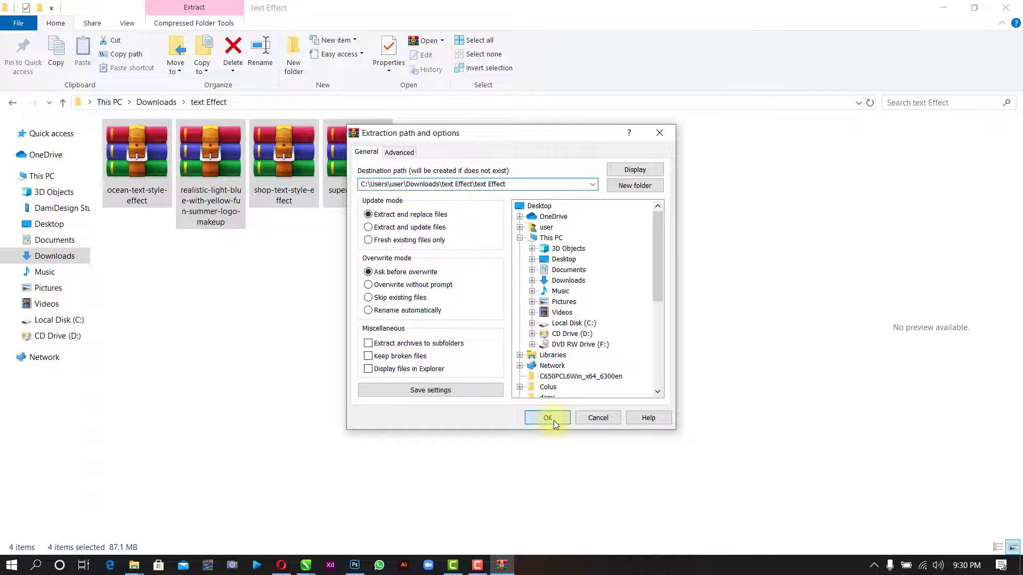
pyautogui.click(547, 418)
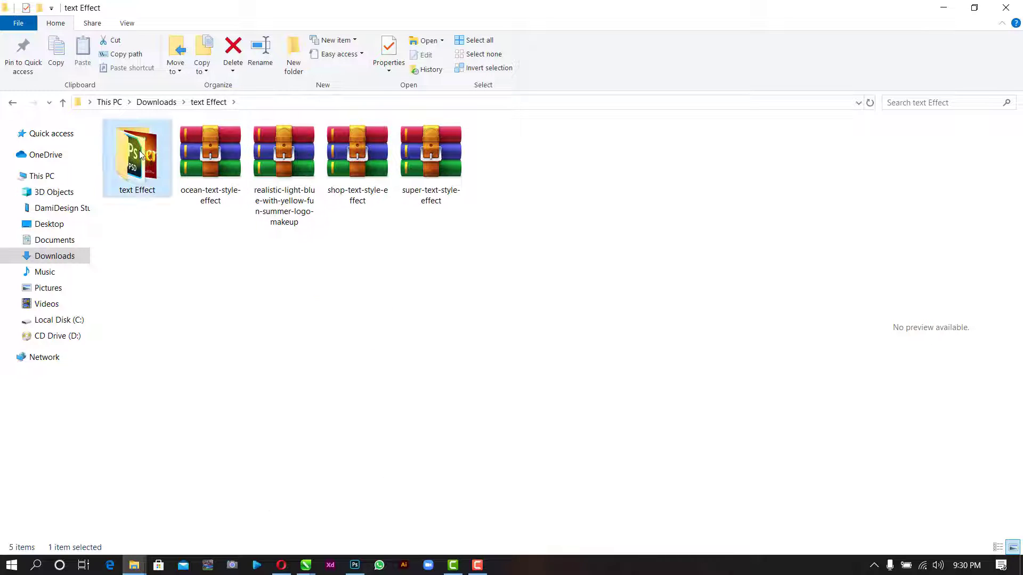
# Step: Open the extracted subfolder and select ocean_text_style_effect.psd
pyautogui.doubleClick(137, 153)
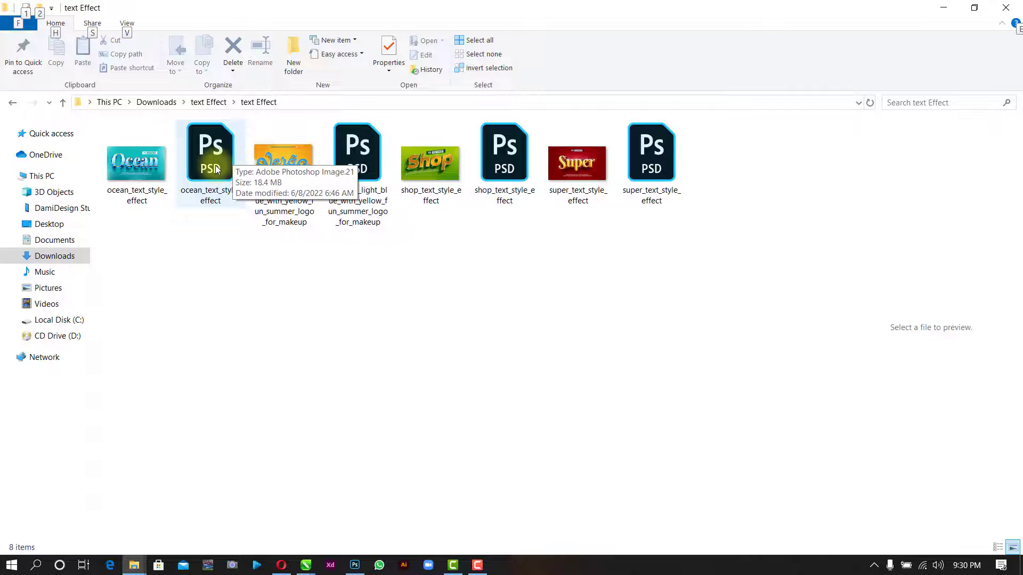
pyautogui.moveTo(137, 161)
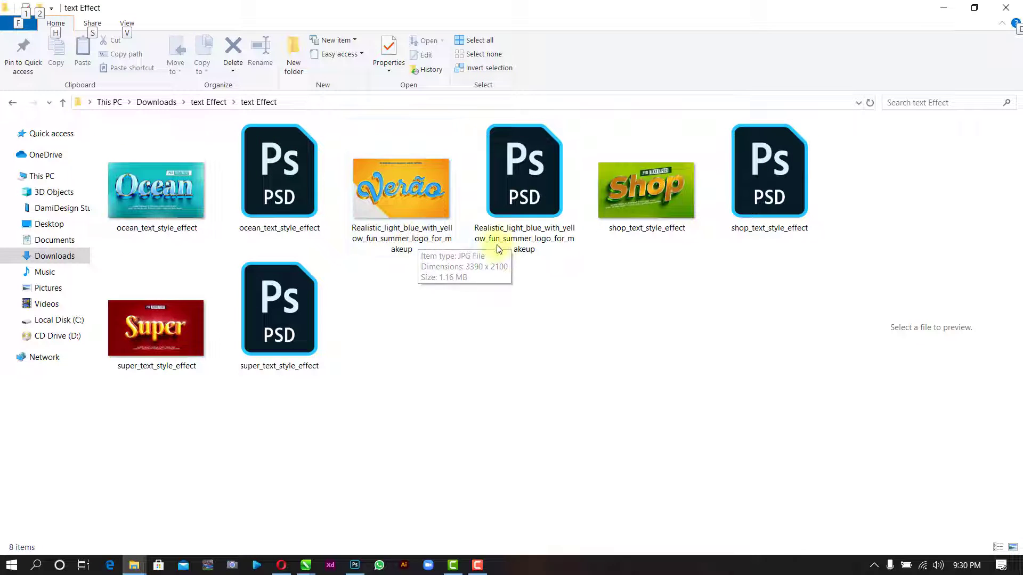
pyautogui.moveTo(279, 171)
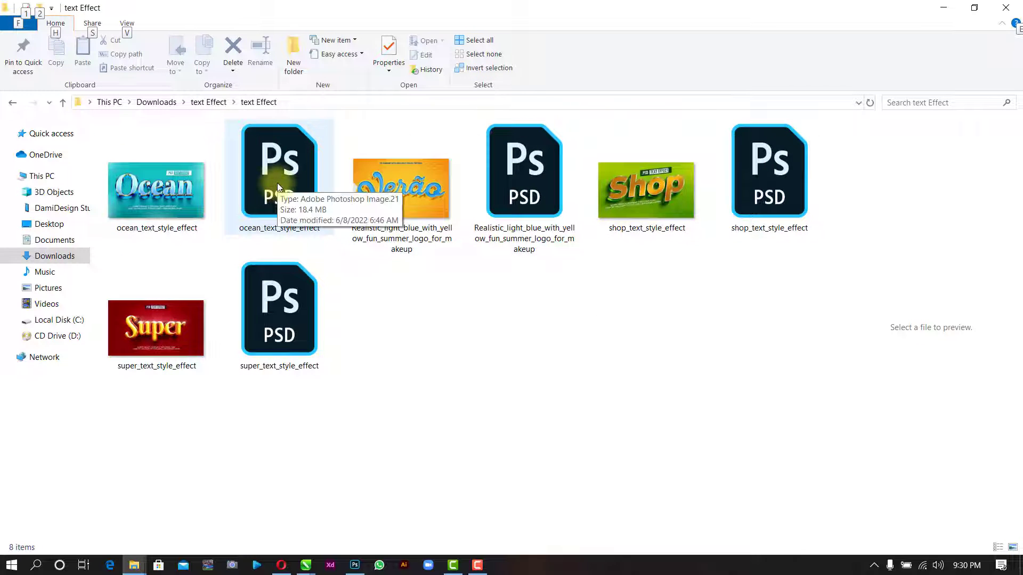
pyautogui.click(278, 169)
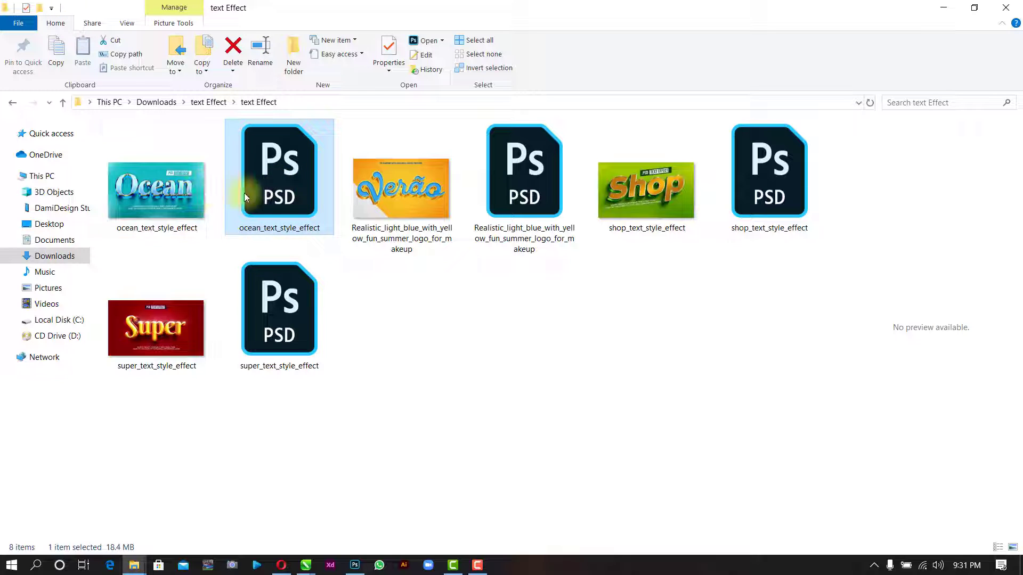
pyautogui.moveTo(279, 179)
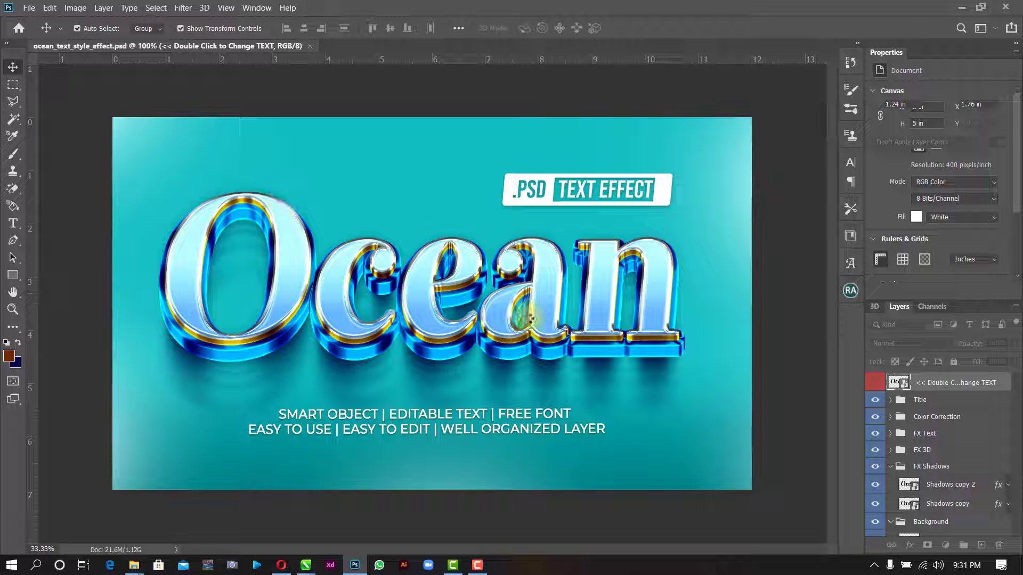
pyautogui.moveTo(845, 372)
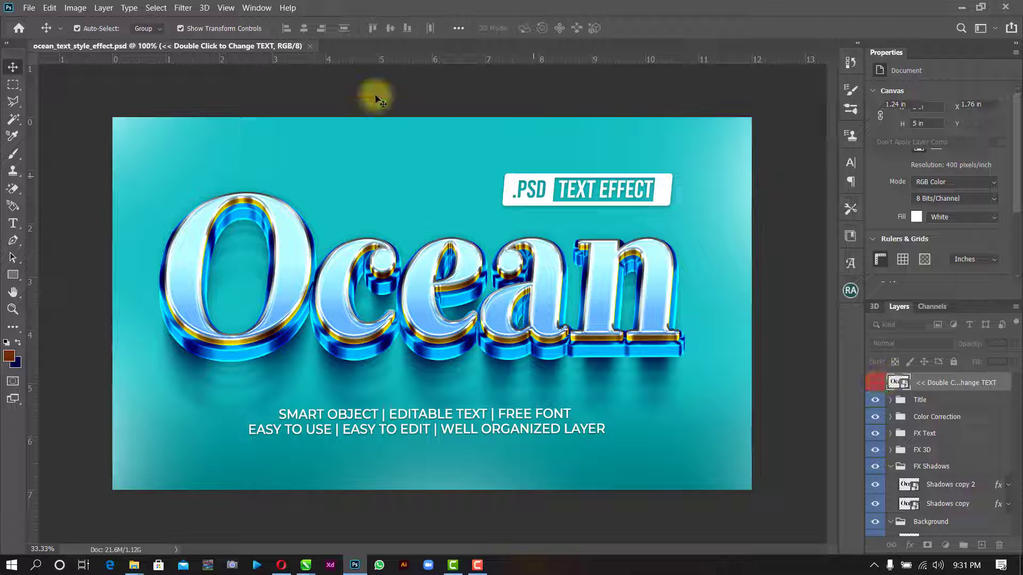
pyautogui.moveTo(154, 56)
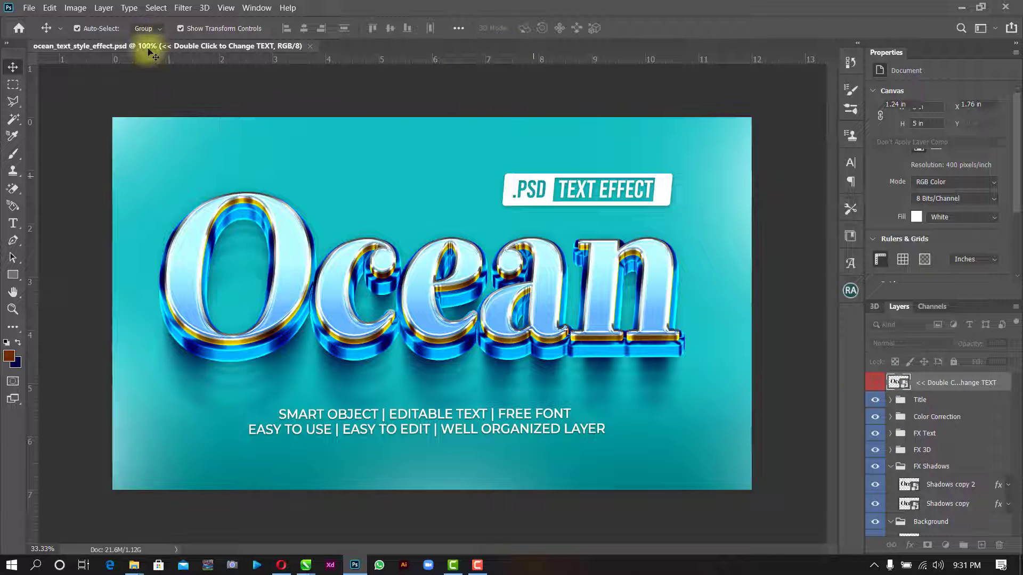
# Step: Enter the Ocean text smart object, accept the missing-font substitution and retype the text as 'Free'
pyautogui.click(955, 383)
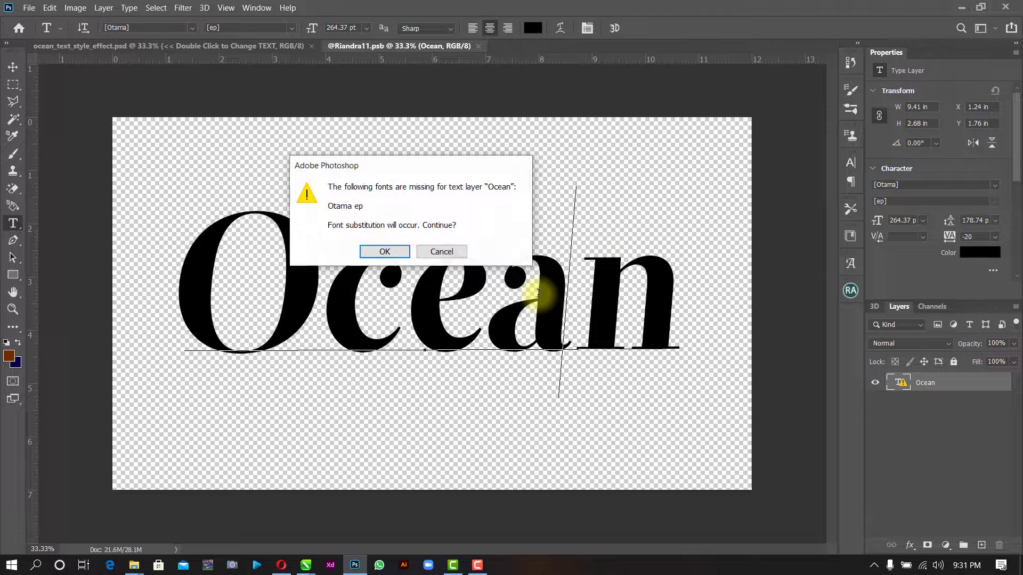
pyautogui.click(384, 251)
pyautogui.write('Free')
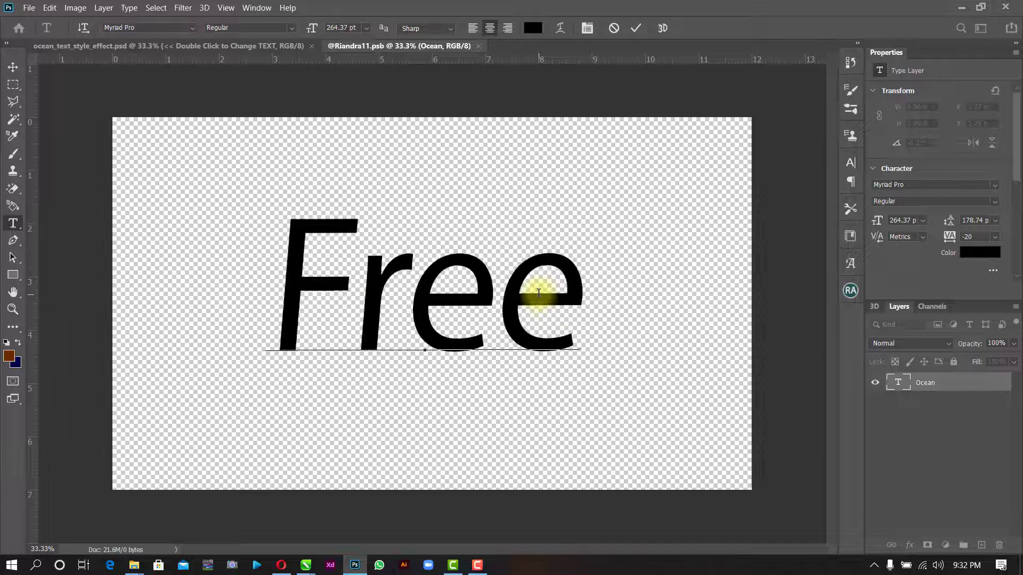
pyautogui.click(584, 27)
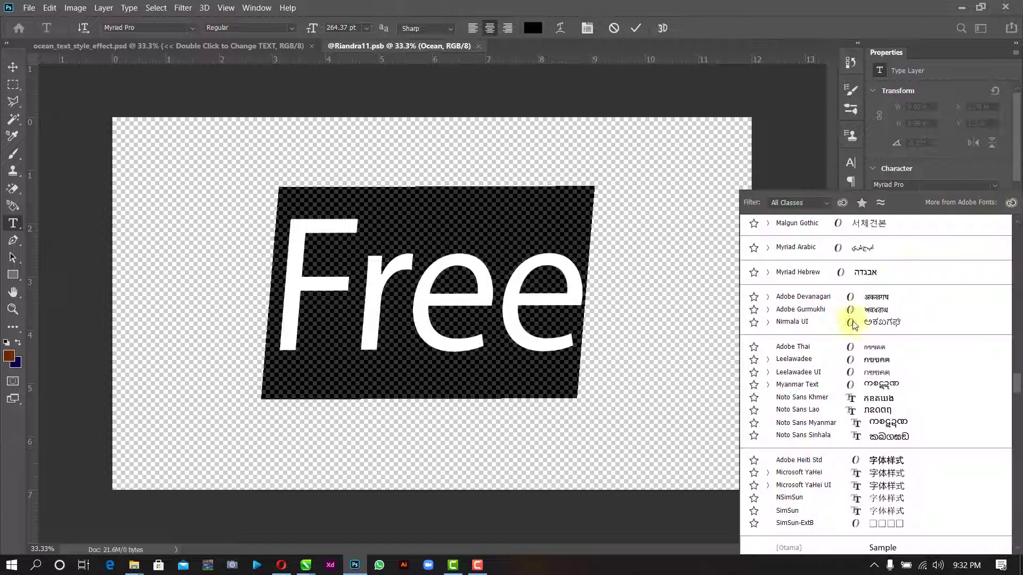
# Step: Preview Pigura, Premier League and Ravie on 'Free', then settle on Rockwell Extra Bold
pyautogui.click(795, 463)
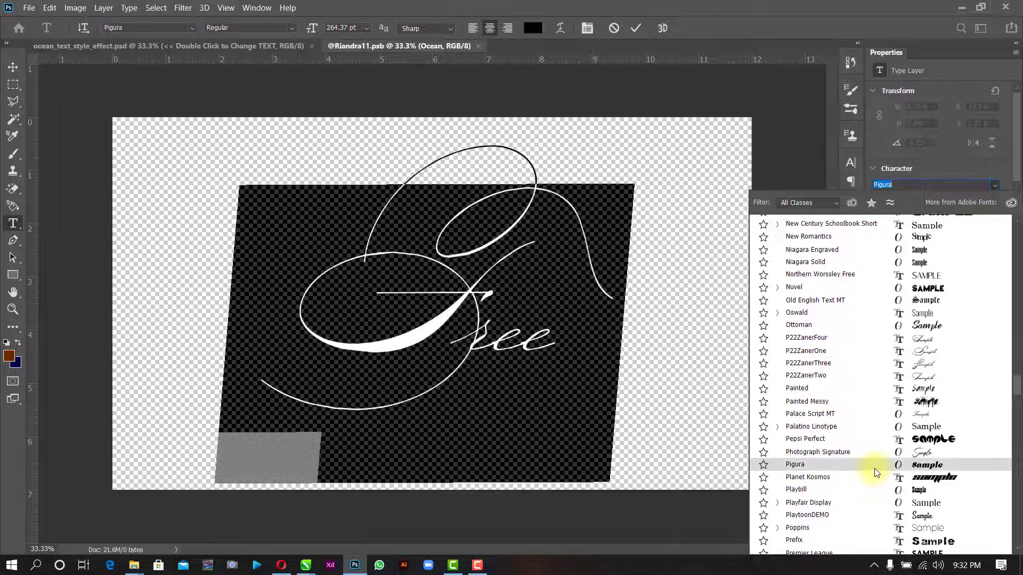
pyautogui.click(807, 464)
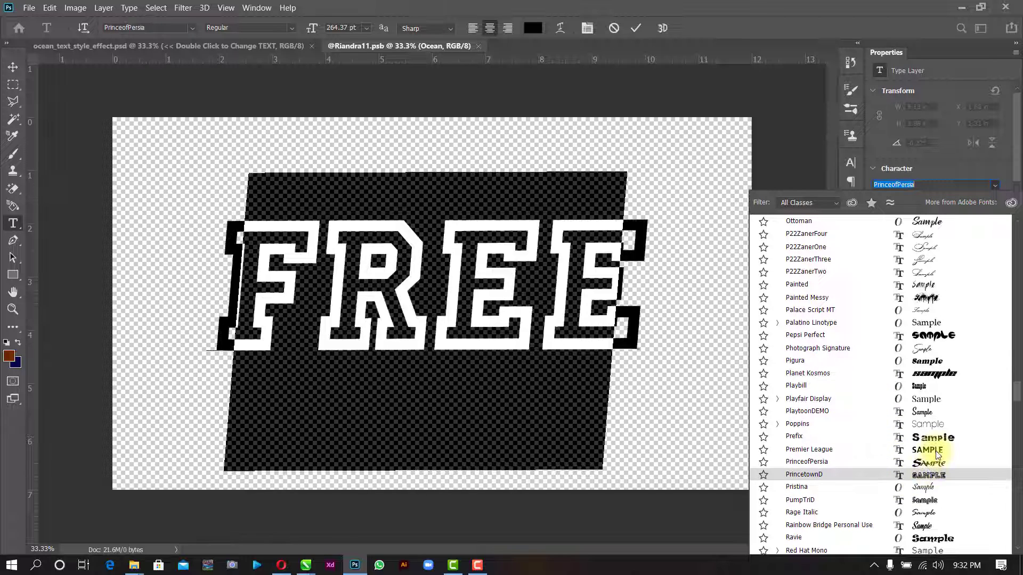
pyautogui.click(809, 448)
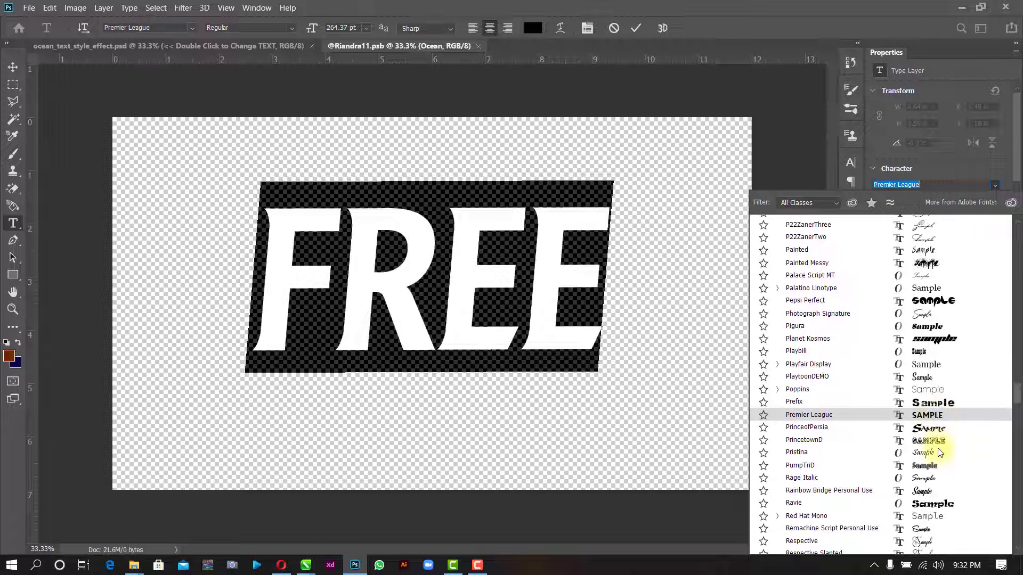
pyautogui.click(793, 365)
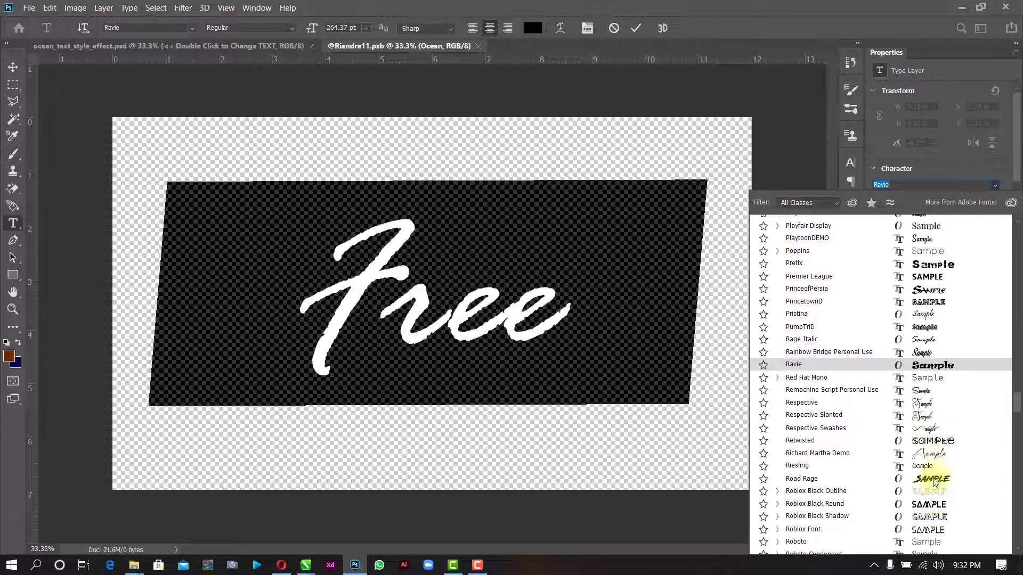
pyautogui.click(814, 526)
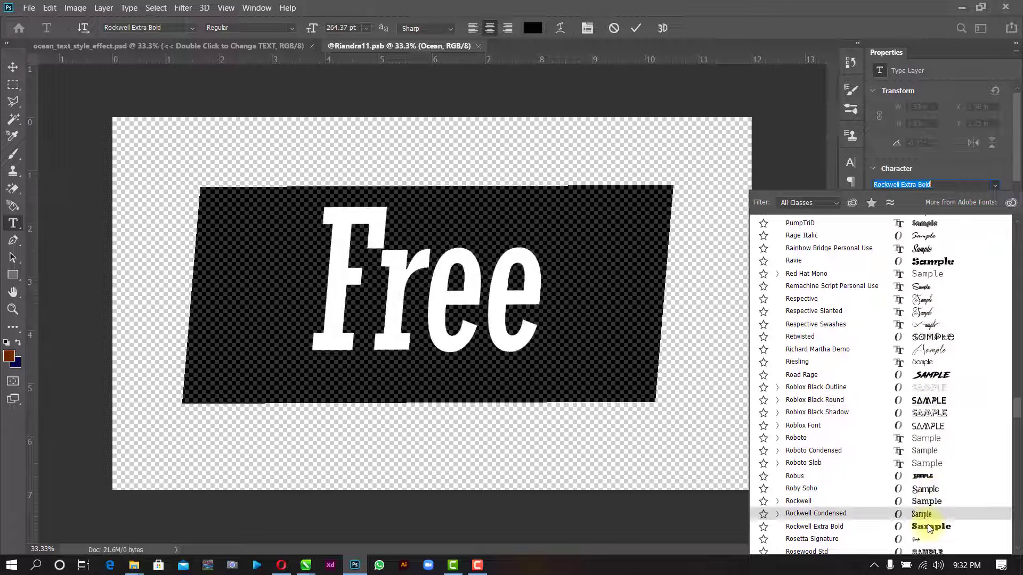
pyautogui.click(814, 527)
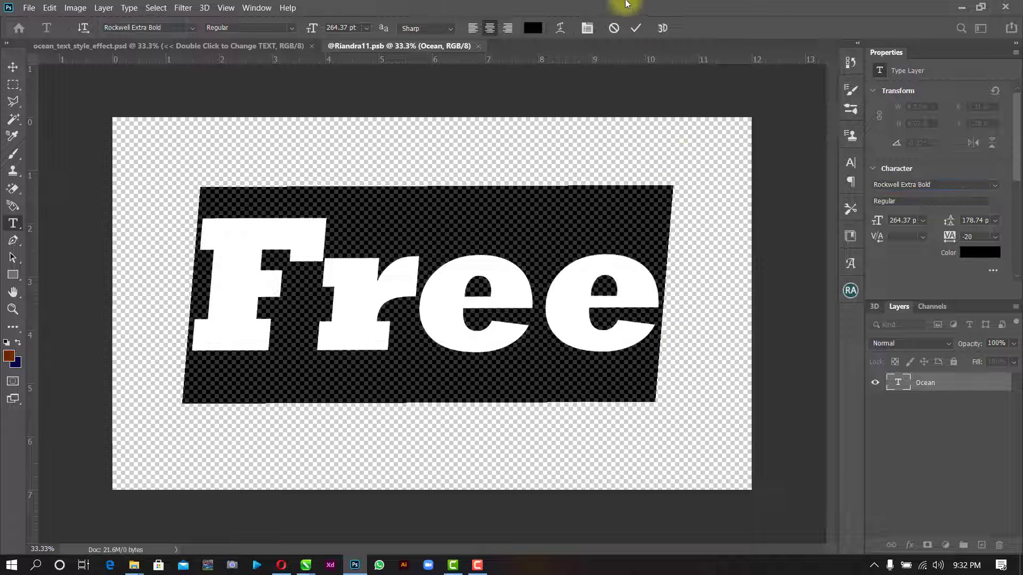
# Step: Commit the 'Free' text edit and confirm its placement so the smart object saves
pyautogui.click(635, 28)
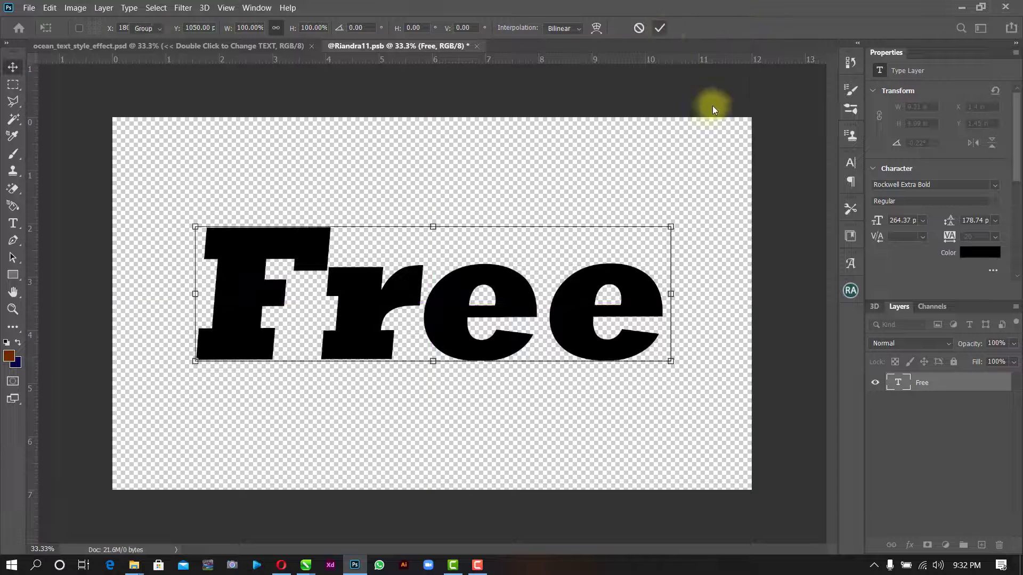
pyautogui.click(658, 28)
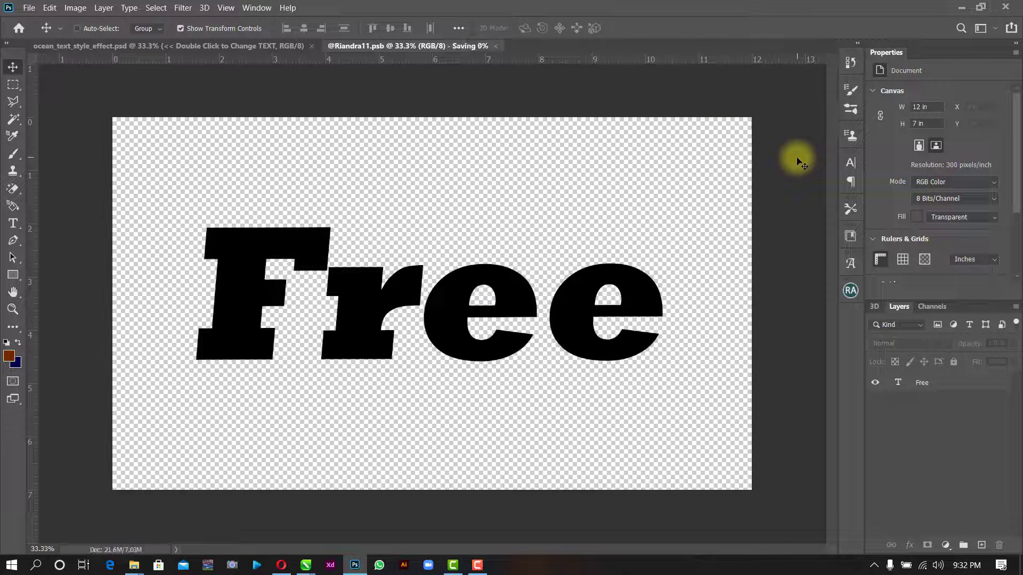